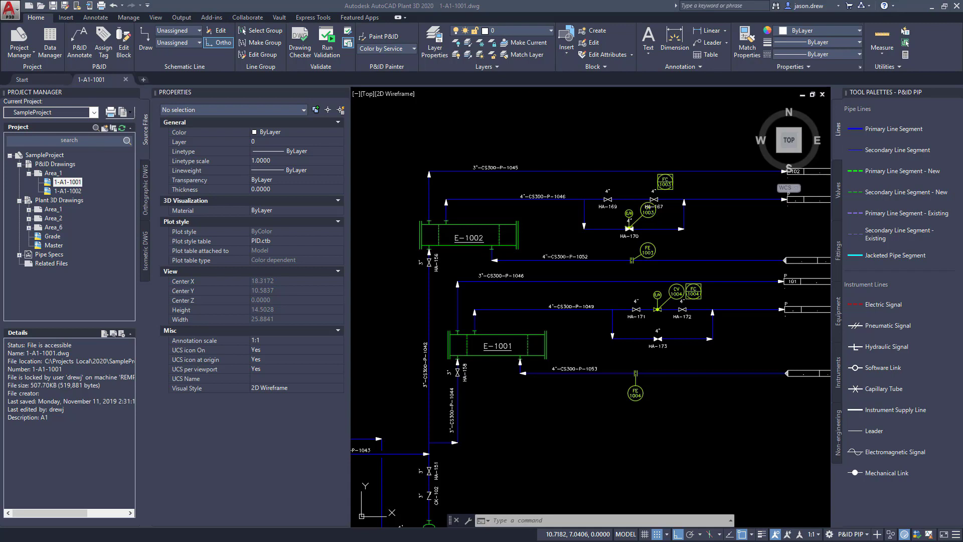
pyautogui.moveTo(536, 425)
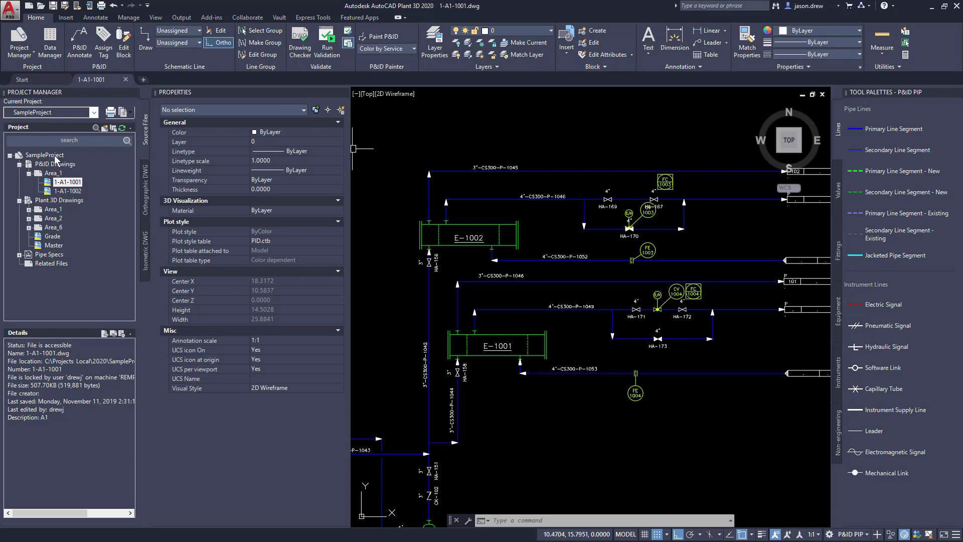
# - Open Project Setup for the Local SQL Server Project from the Project Manager context menu
pyautogui.rightClick(46, 154)
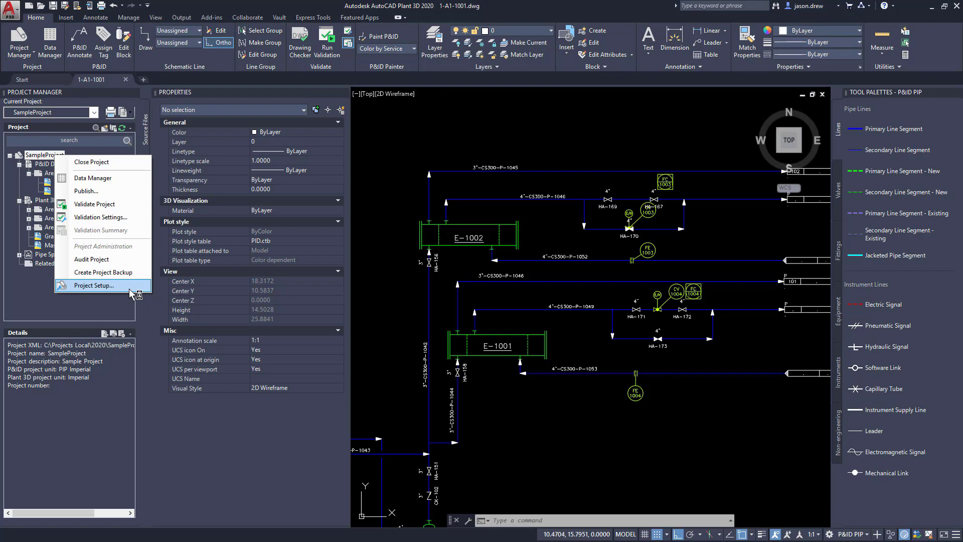
pyautogui.click(94, 285)
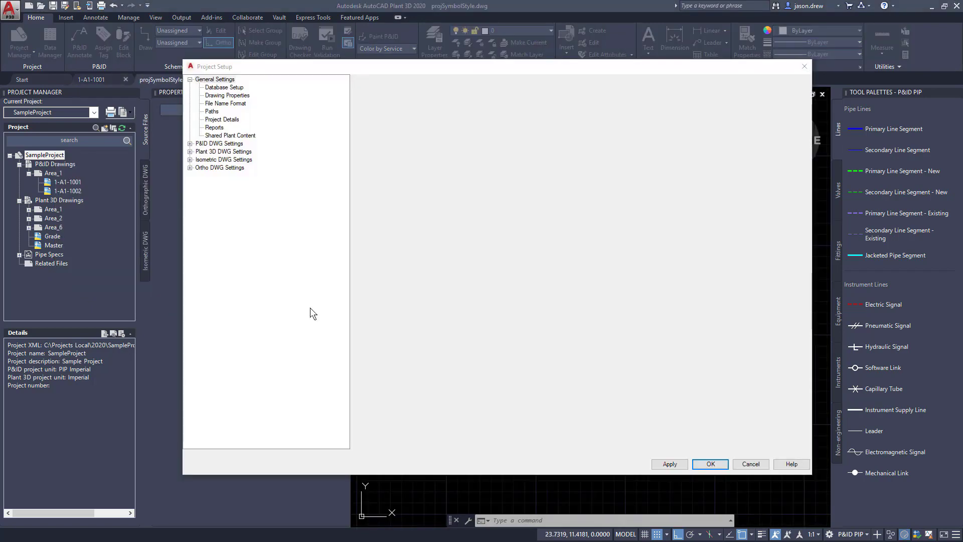
pyautogui.click(214, 78)
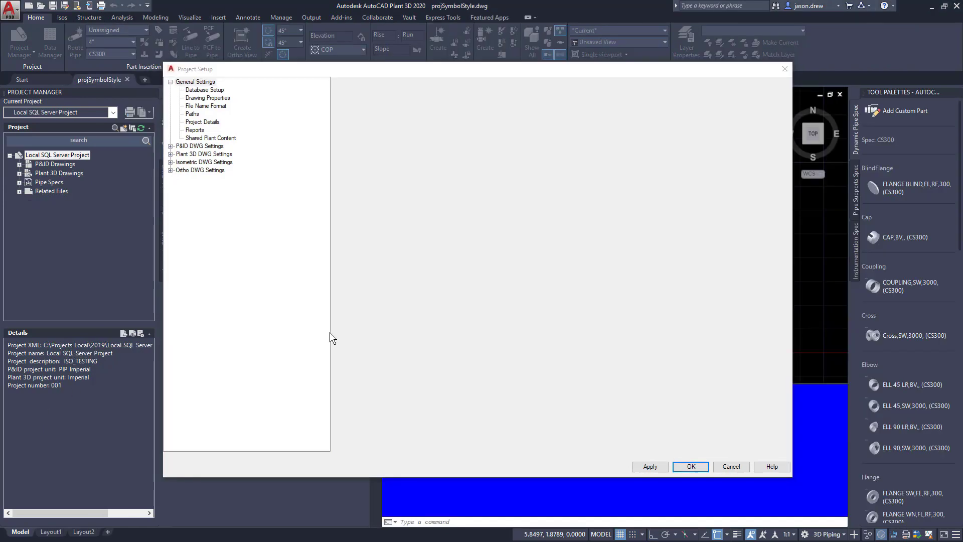
pyautogui.moveTo(312, 321)
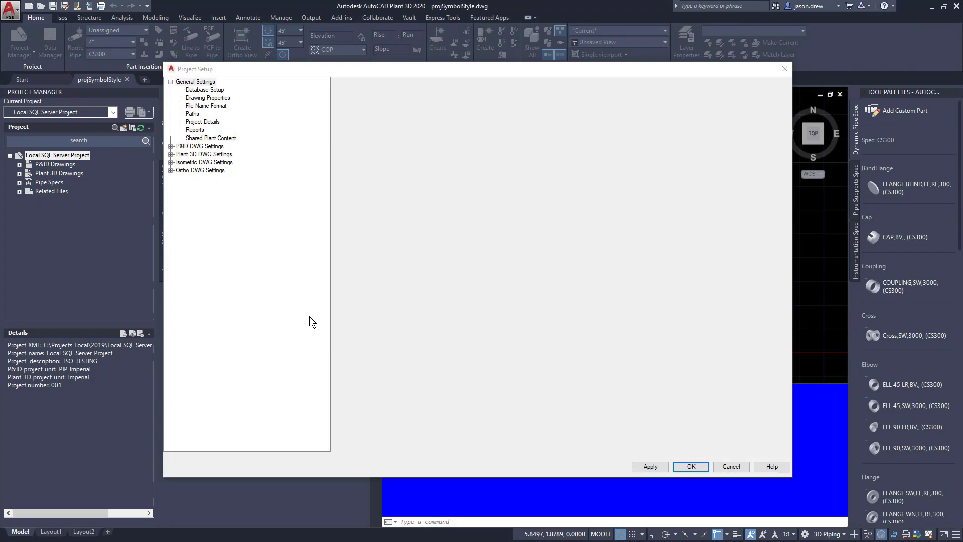
pyautogui.moveTo(249, 198)
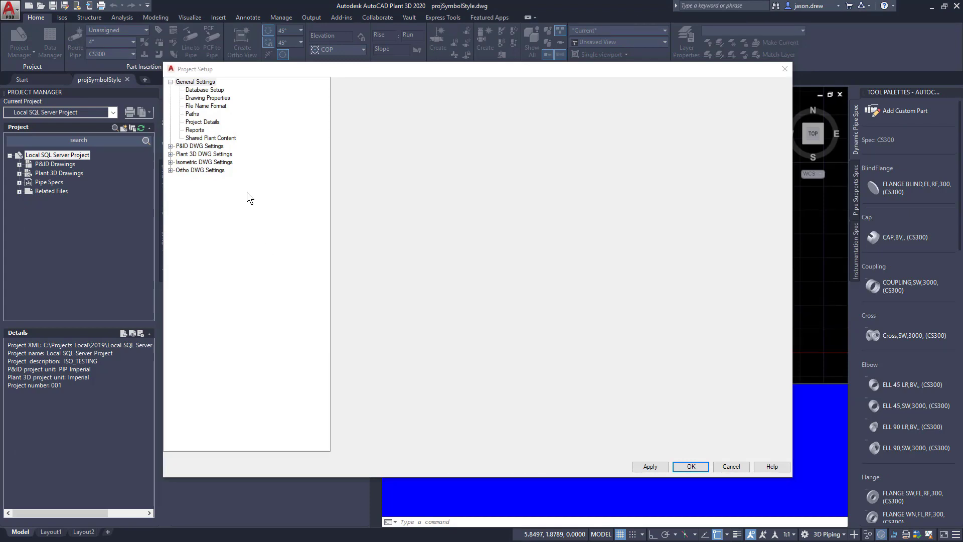
# - Show Database Setup under General Settings: SQL Server on LocalDB with Windows Authentication
pyautogui.click(194, 81)
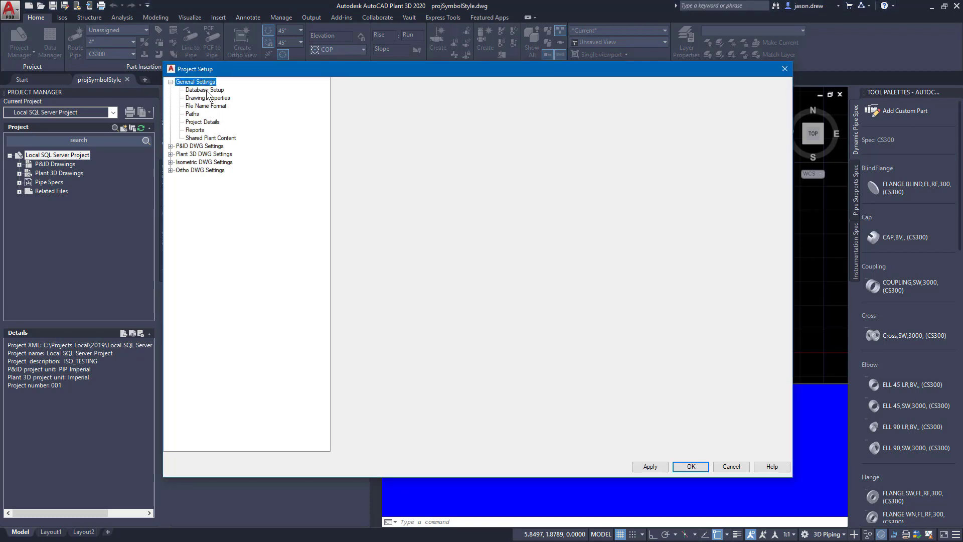
pyautogui.click(204, 89)
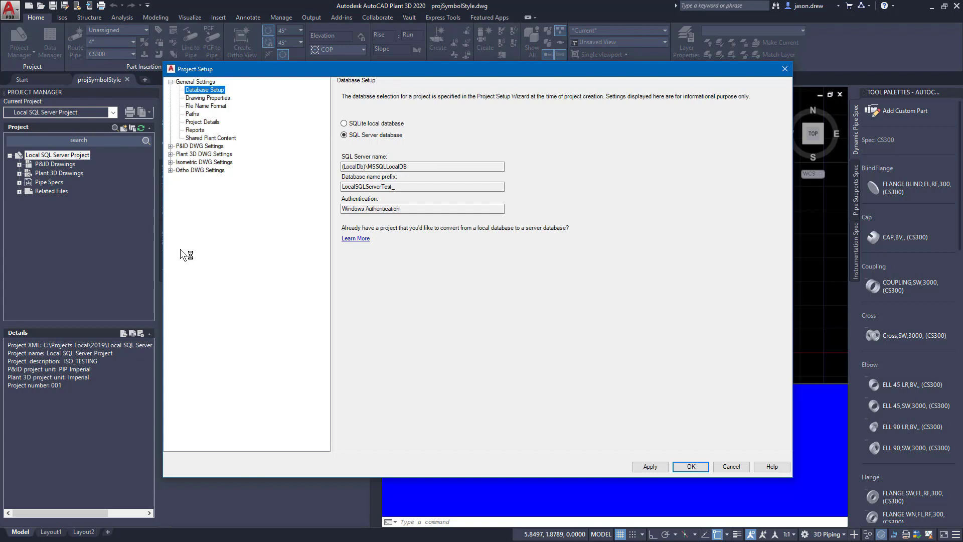
pyautogui.moveTo(302, 205)
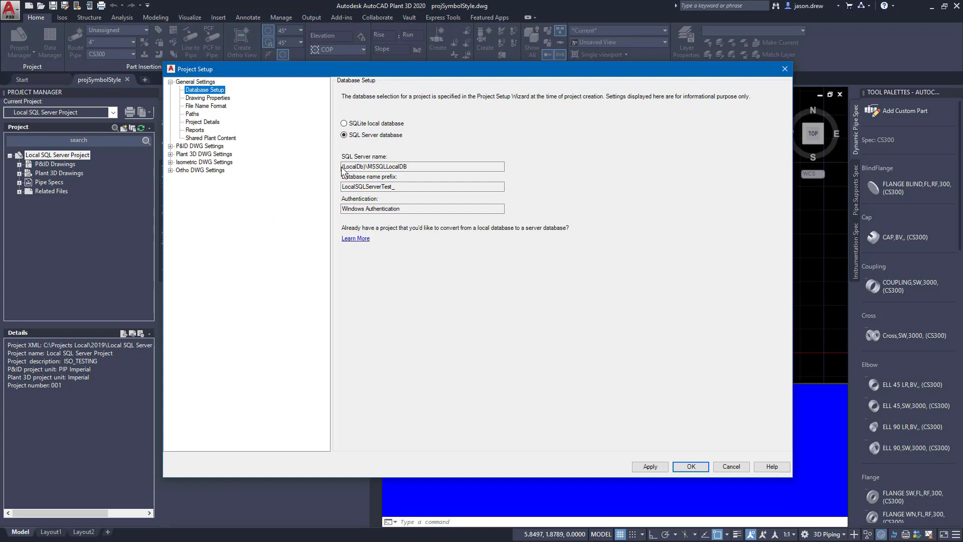
pyautogui.moveTo(310, 207)
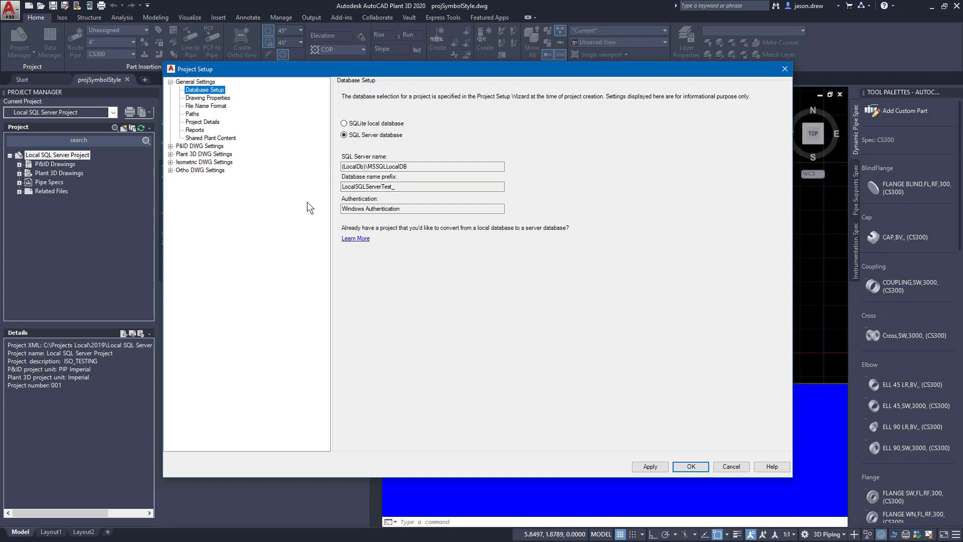
pyautogui.moveTo(313, 205)
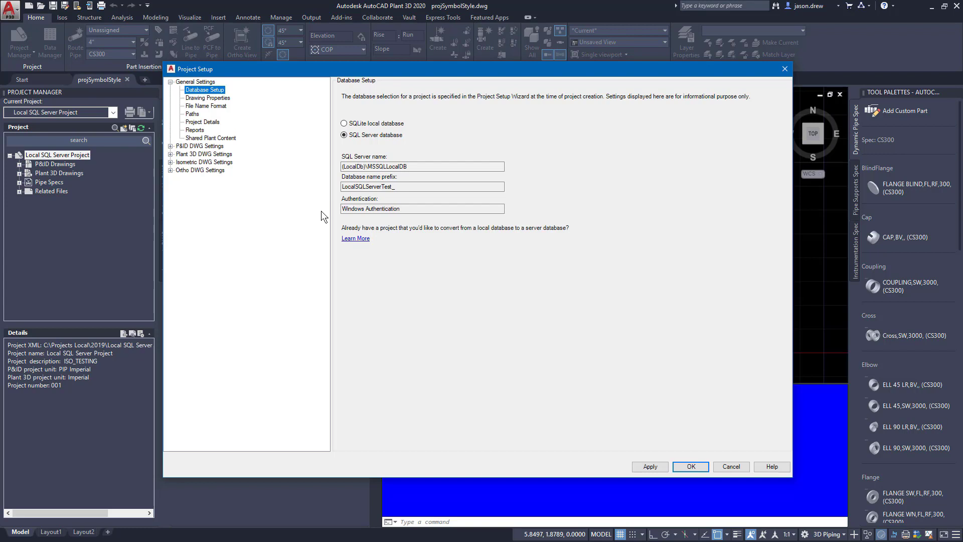
pyautogui.moveTo(253, 173)
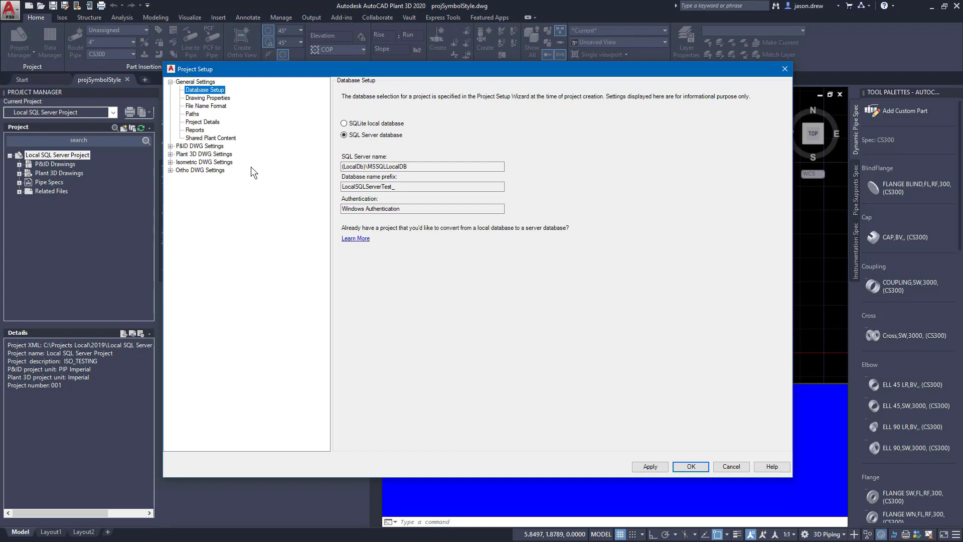
# - In Drawing Properties, add a TEST2 row described as 'Test 2' to the TEST01 category
pyautogui.click(207, 98)
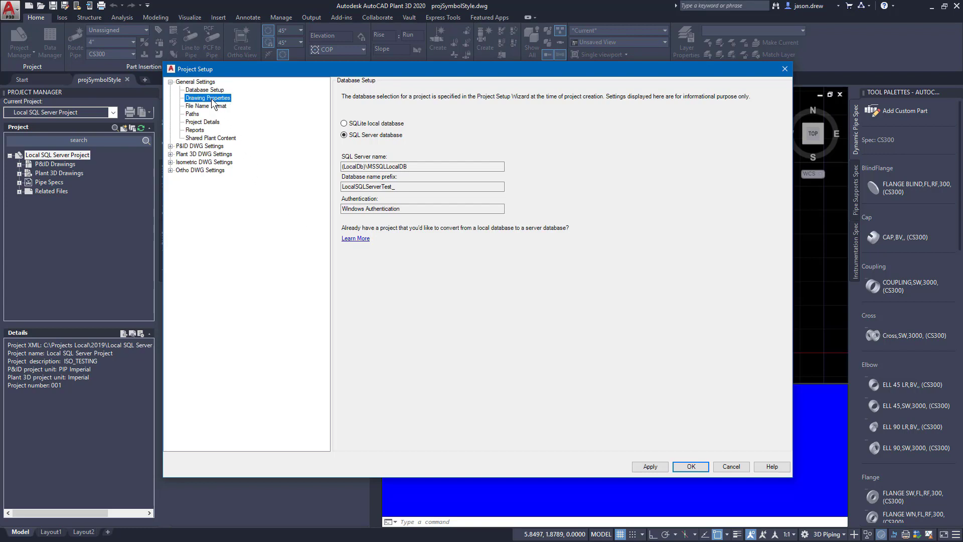
pyautogui.click(207, 98)
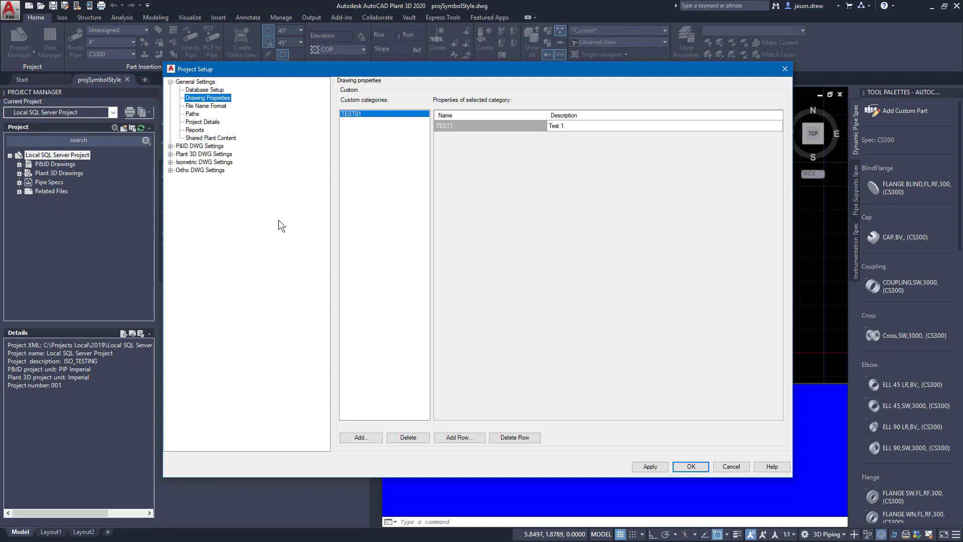
pyautogui.moveTo(271, 221)
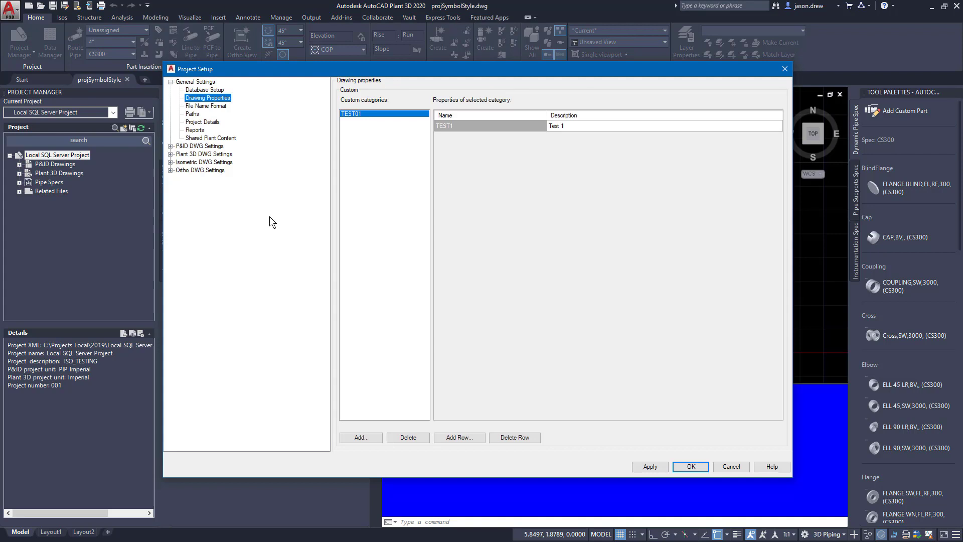
pyautogui.moveTo(264, 226)
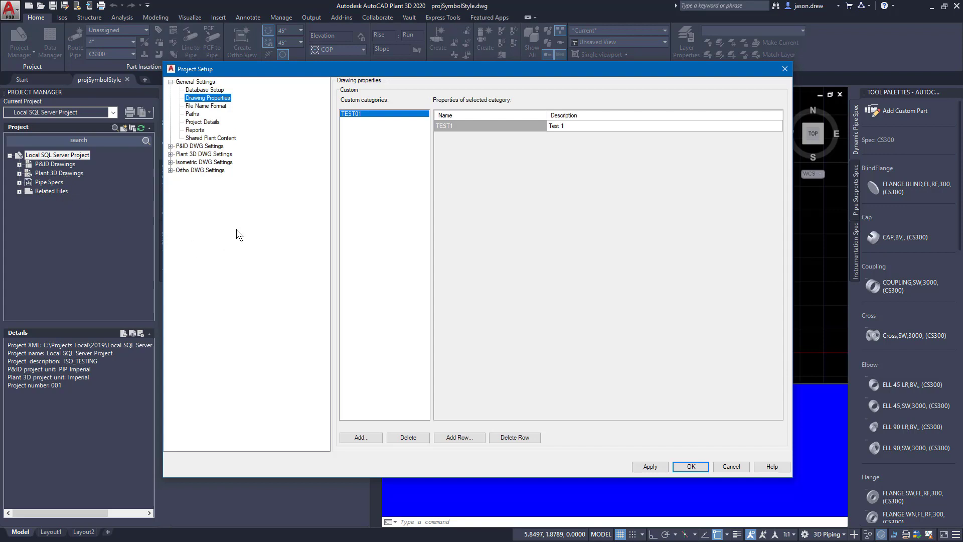
pyautogui.moveTo(239, 230)
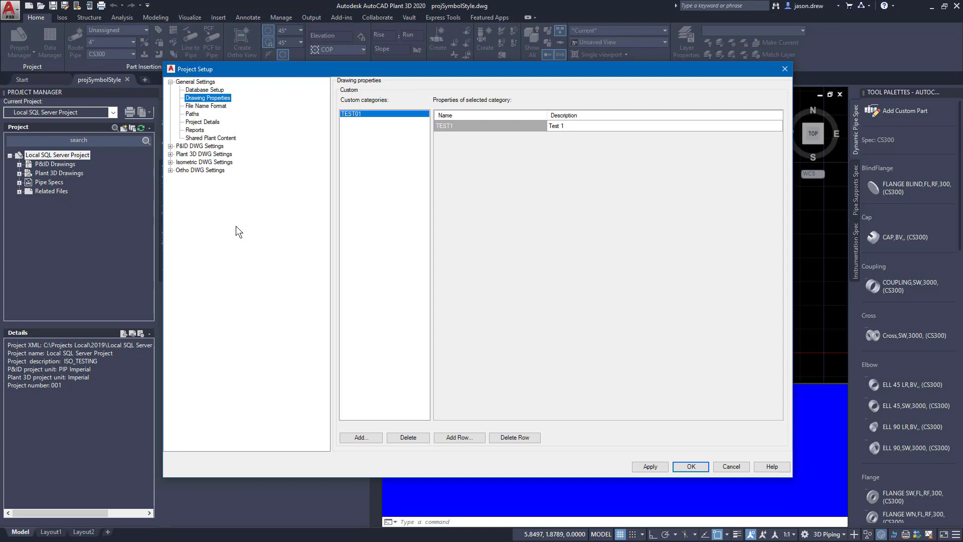
pyautogui.moveTo(373, 157)
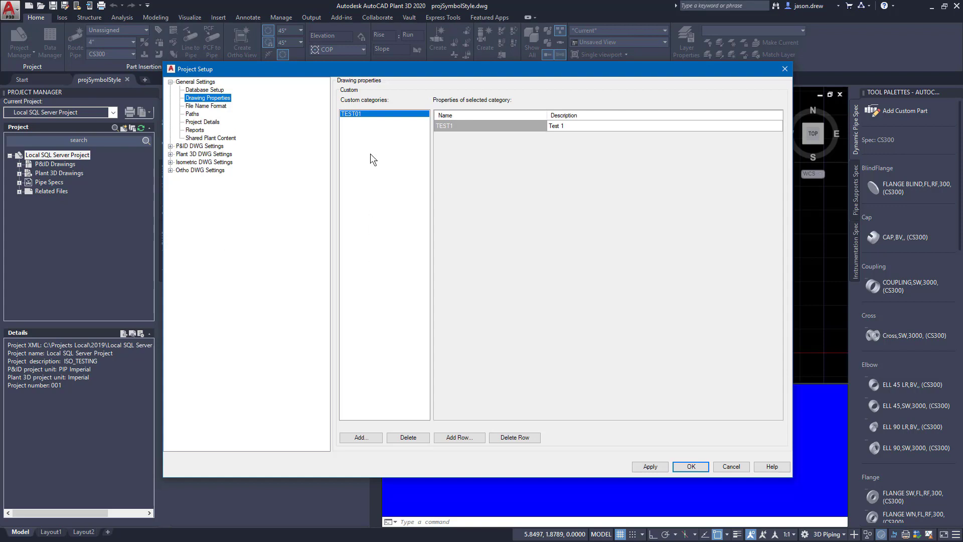
pyautogui.moveTo(375, 353)
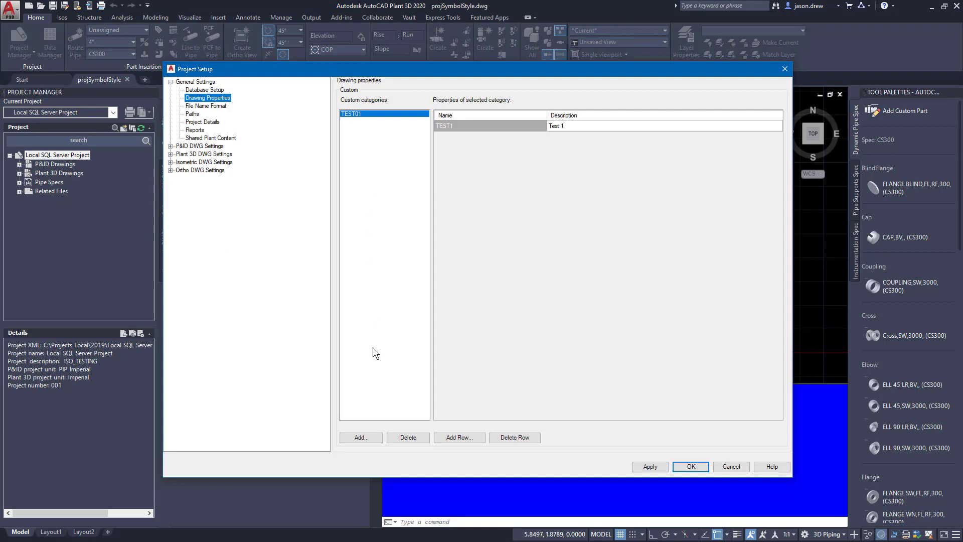
pyautogui.moveTo(373, 277)
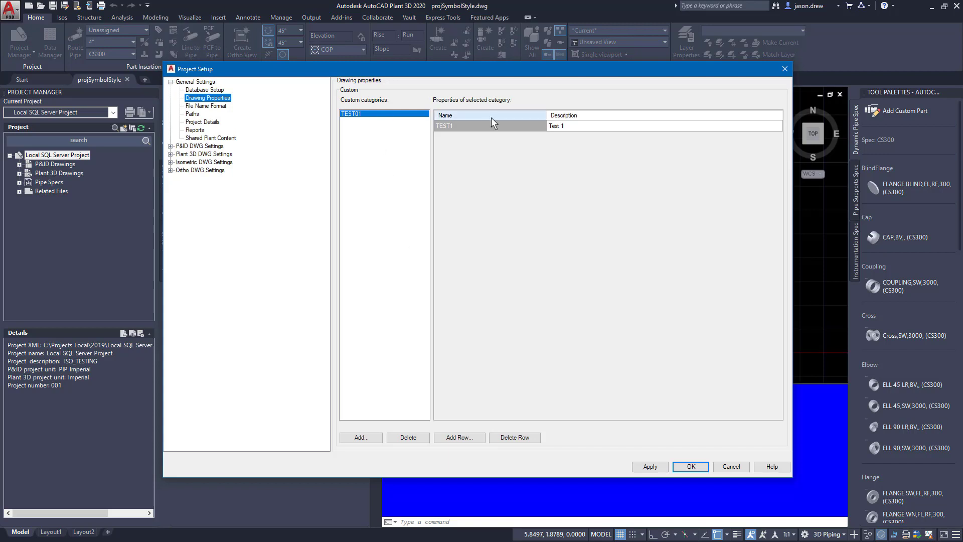
pyautogui.click(459, 437)
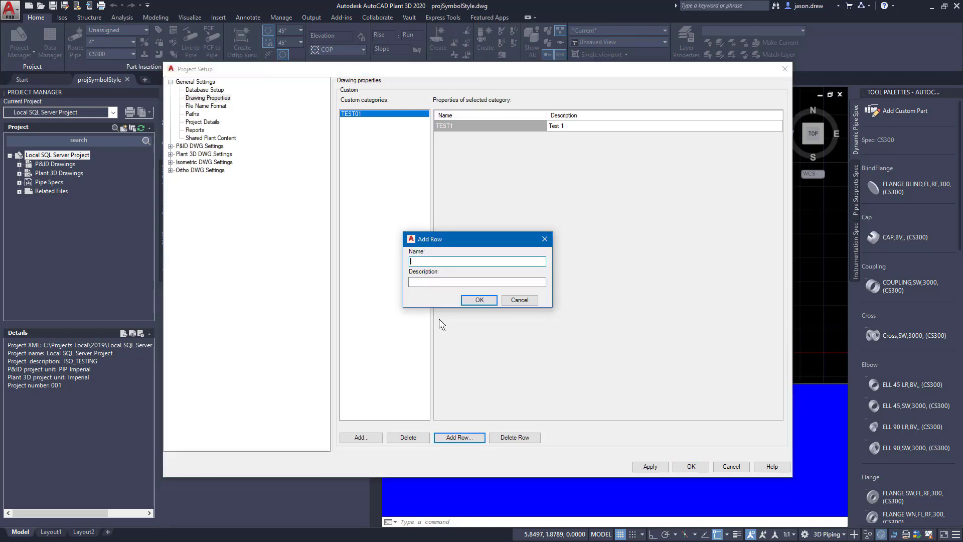
pyautogui.write('TEST2')
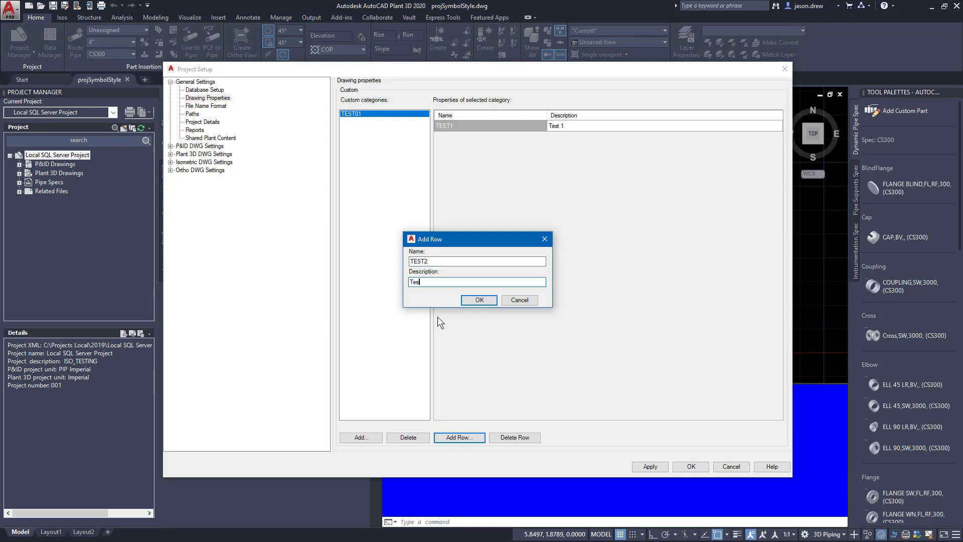
pyautogui.click(479, 300)
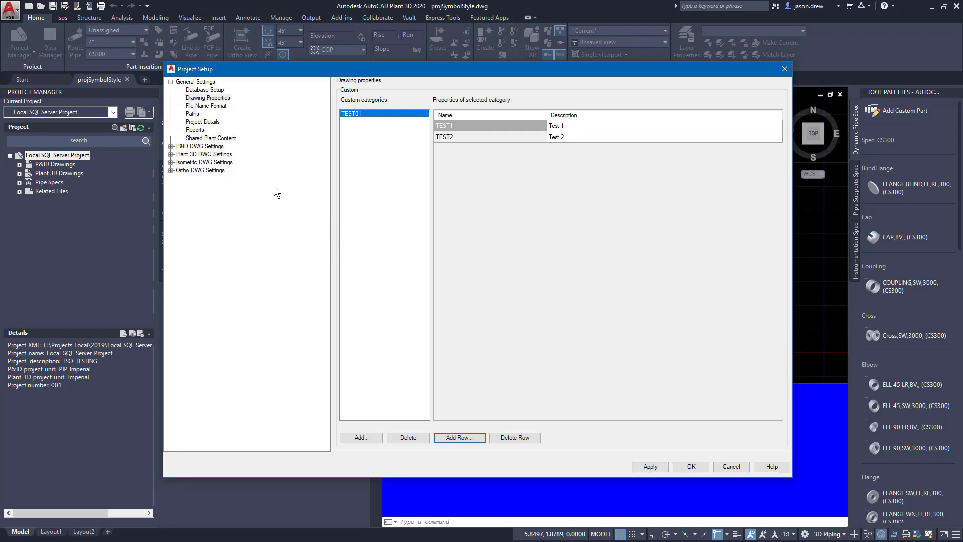
pyautogui.click(206, 106)
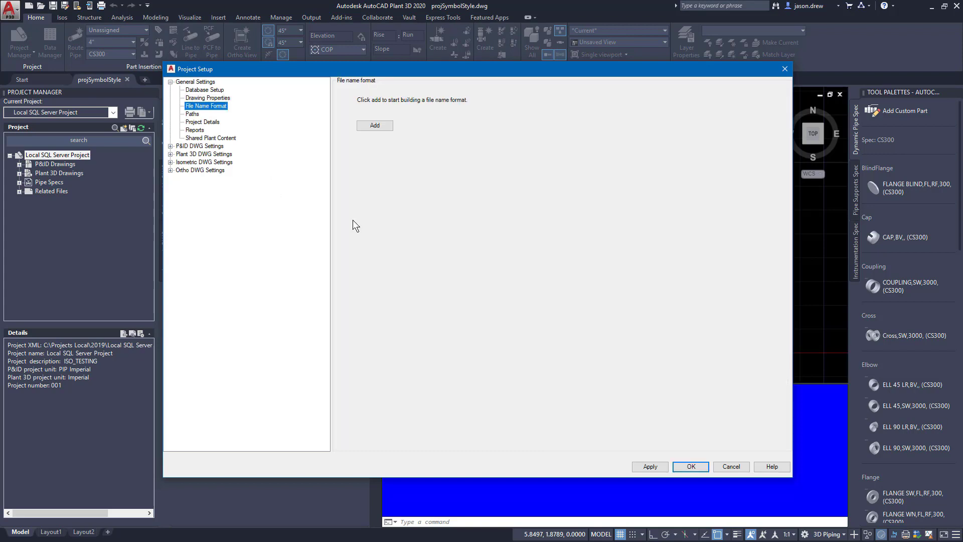
pyautogui.moveTo(347, 175)
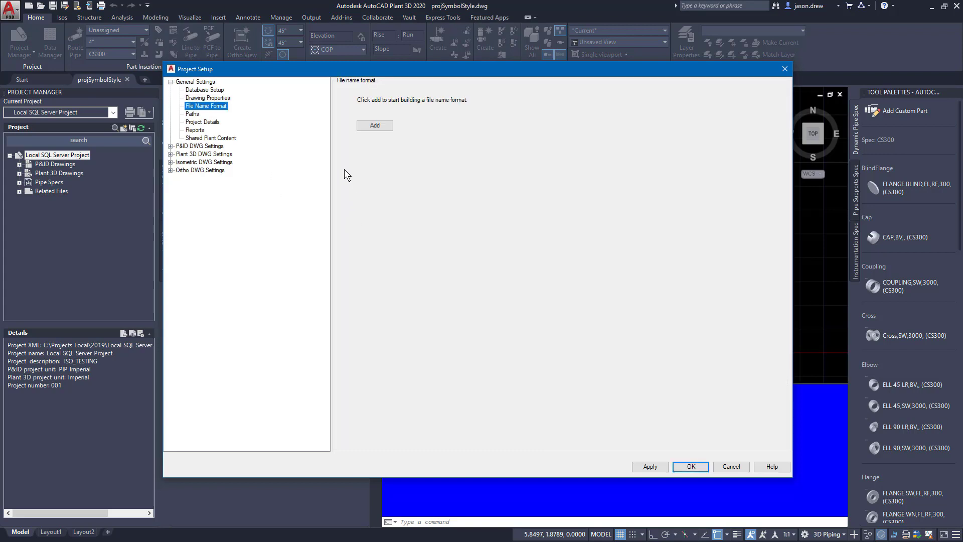
pyautogui.moveTo(363, 146)
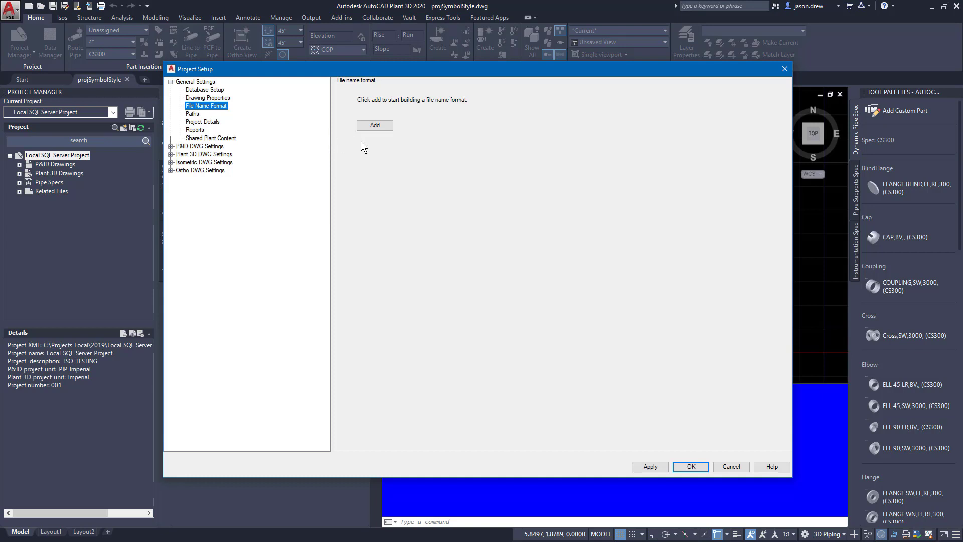
pyautogui.moveTo(354, 166)
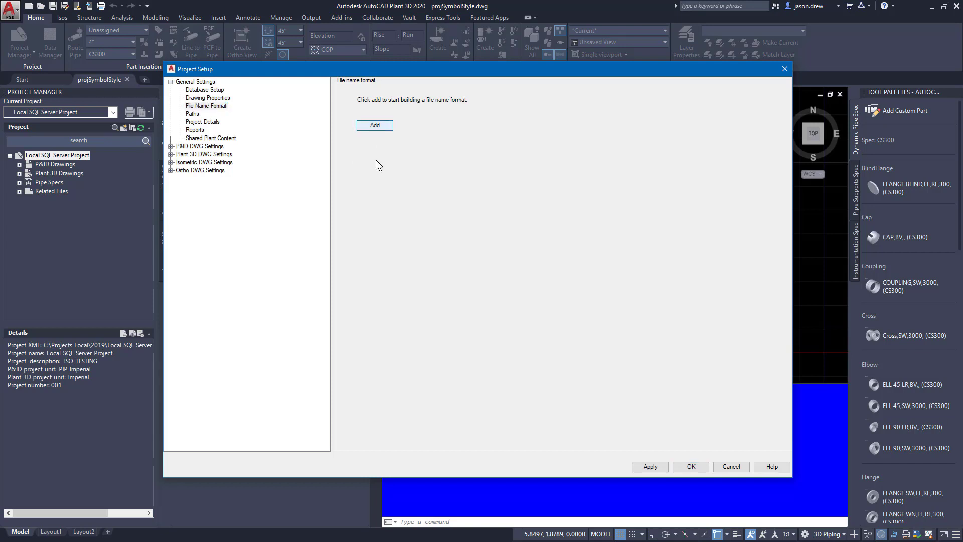
# - Add a first file name field TEST of type String, length 20, with a '-' delimiter
pyautogui.click(374, 126)
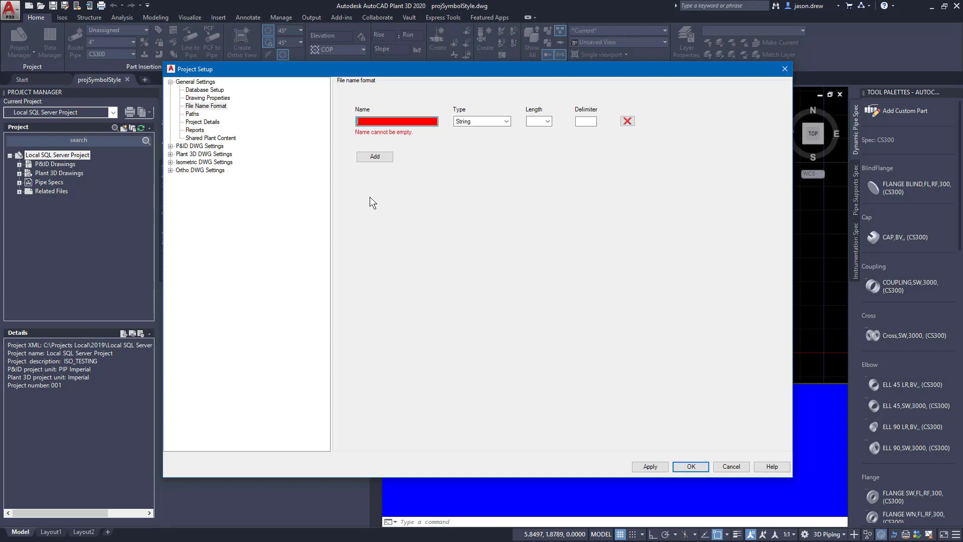
pyautogui.write('TEST')
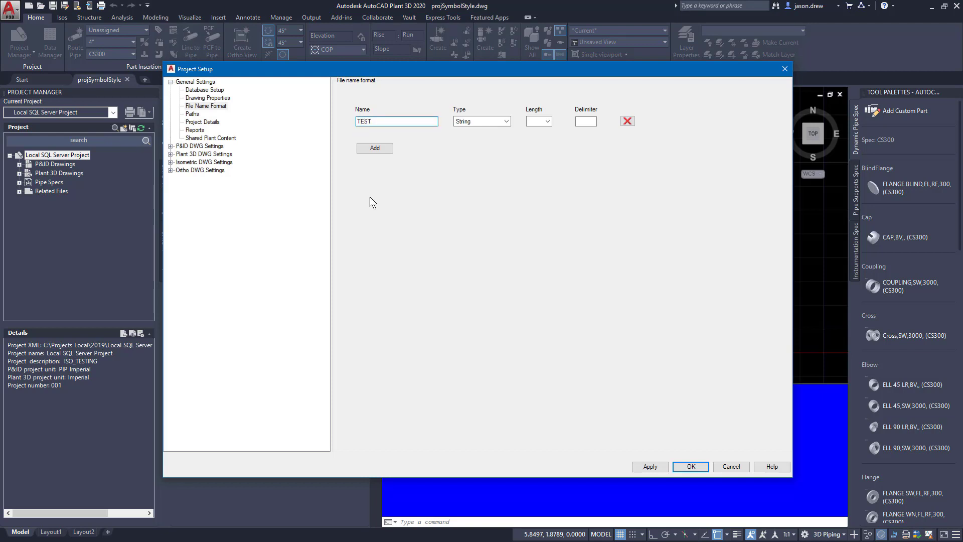
pyautogui.click(505, 120)
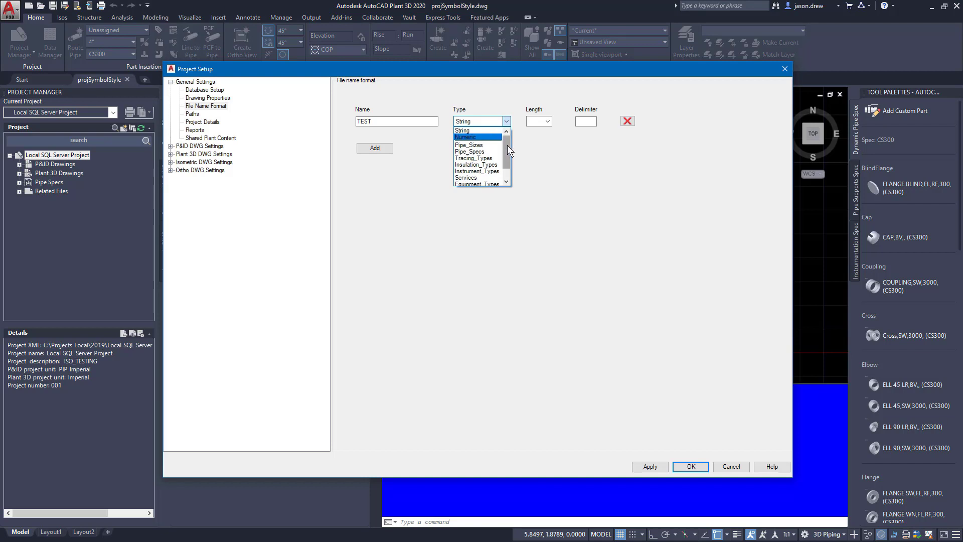
pyautogui.scroll(-3)
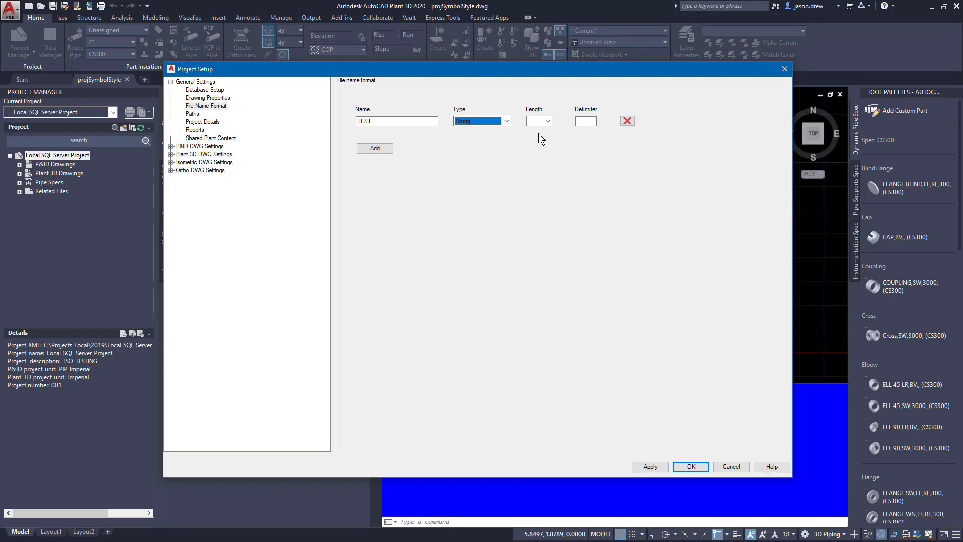
pyautogui.click(545, 121)
pyautogui.write('-')
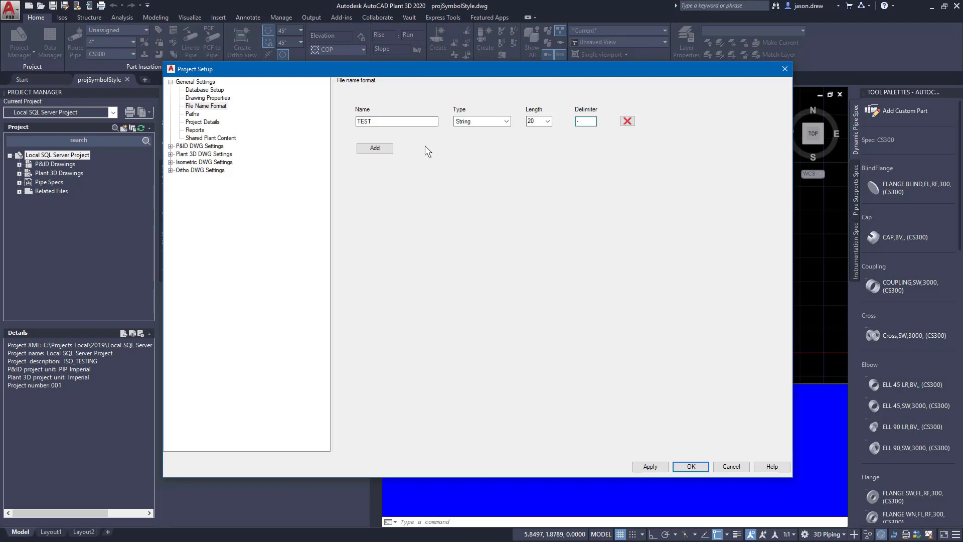
# - Add a second field to the file name format and start naming it
pyautogui.click(374, 148)
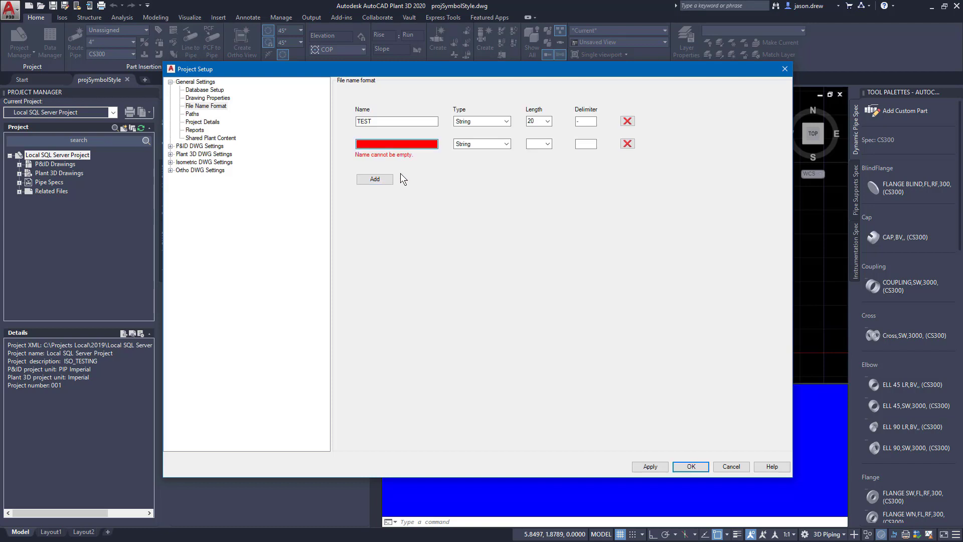
pyautogui.write('TEST2')
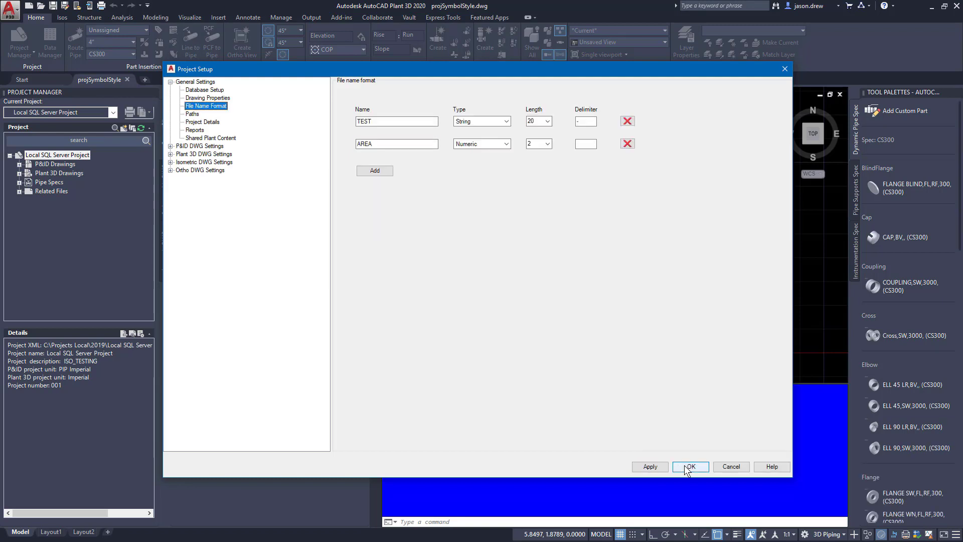
# - Save the file name format and start a new drawing under P&ID Drawings
pyautogui.click(690, 466)
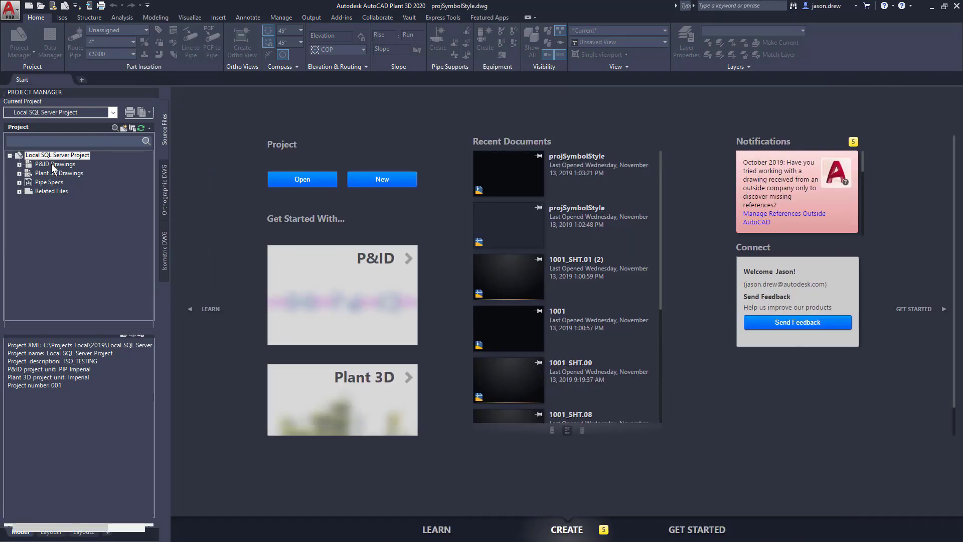
pyautogui.click(55, 165)
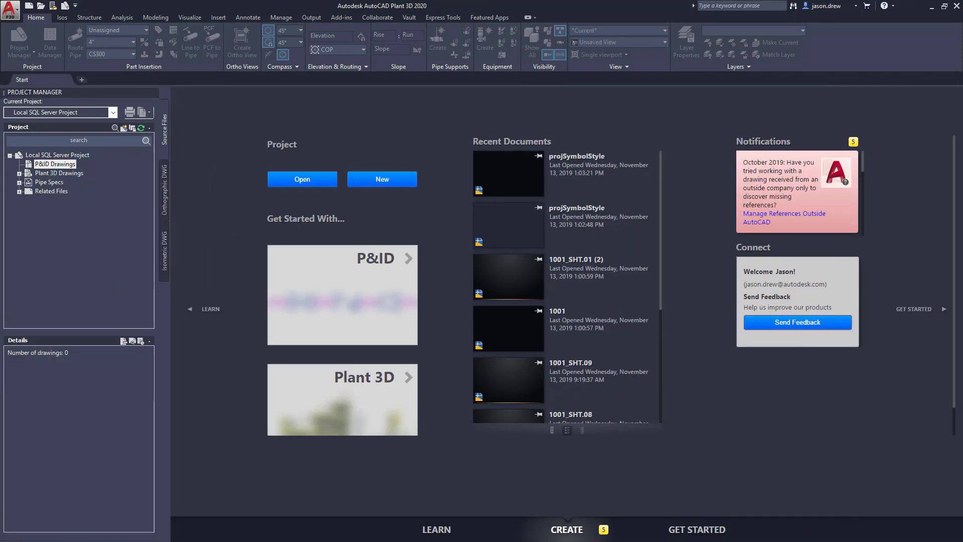
pyautogui.click(382, 179)
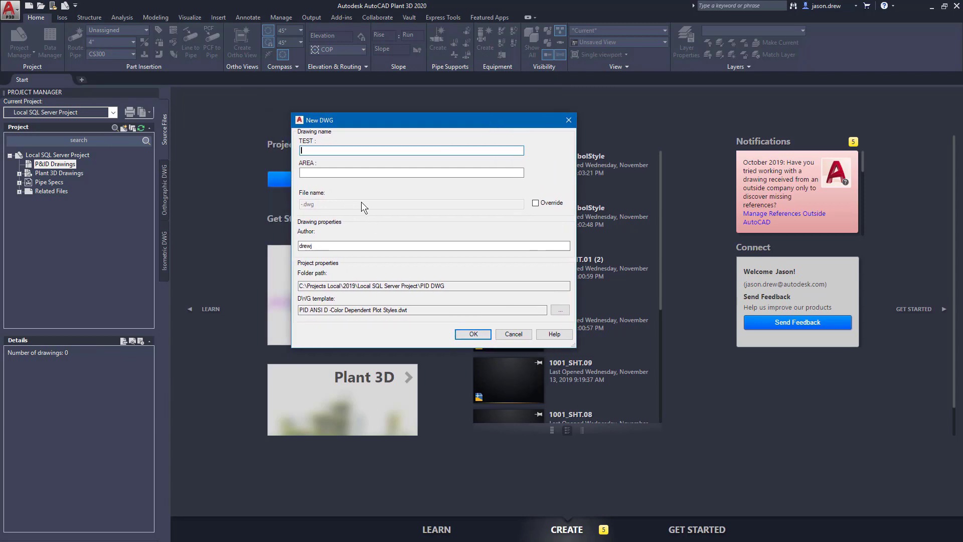
# - Define the drawing as TEST MyDrawing and AREA 13, giving MyDrawing-13.dwg, and toggle the name override
pyautogui.write('MyDrawing')
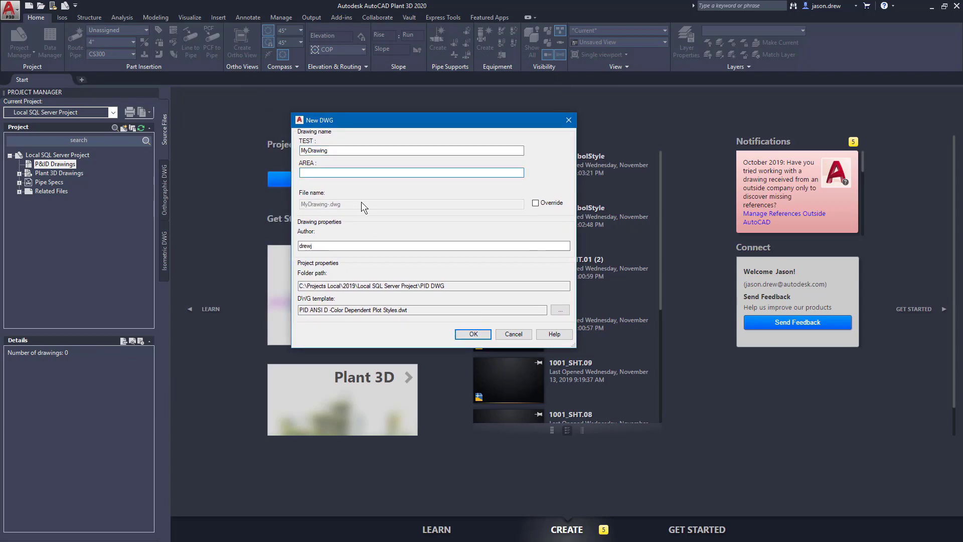
pyautogui.write('134')
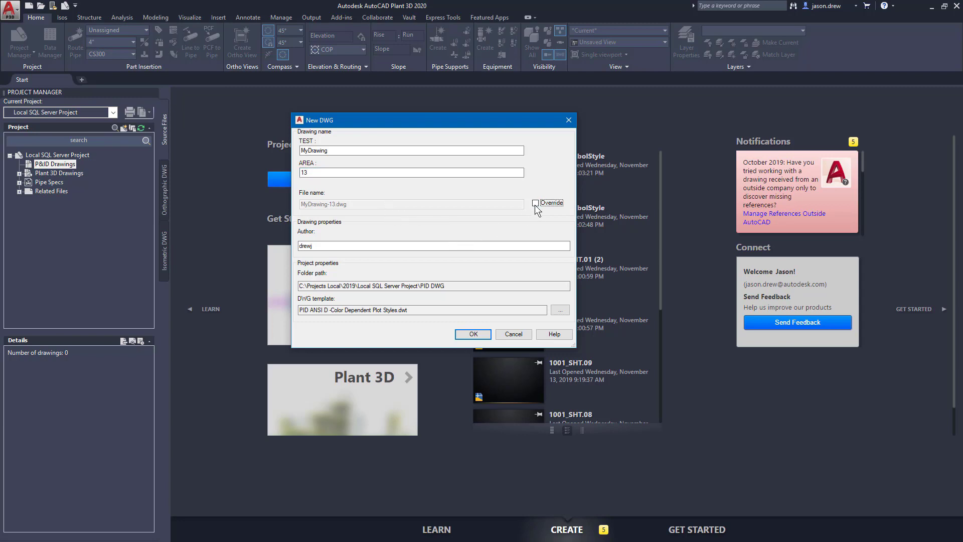
pyautogui.click(535, 203)
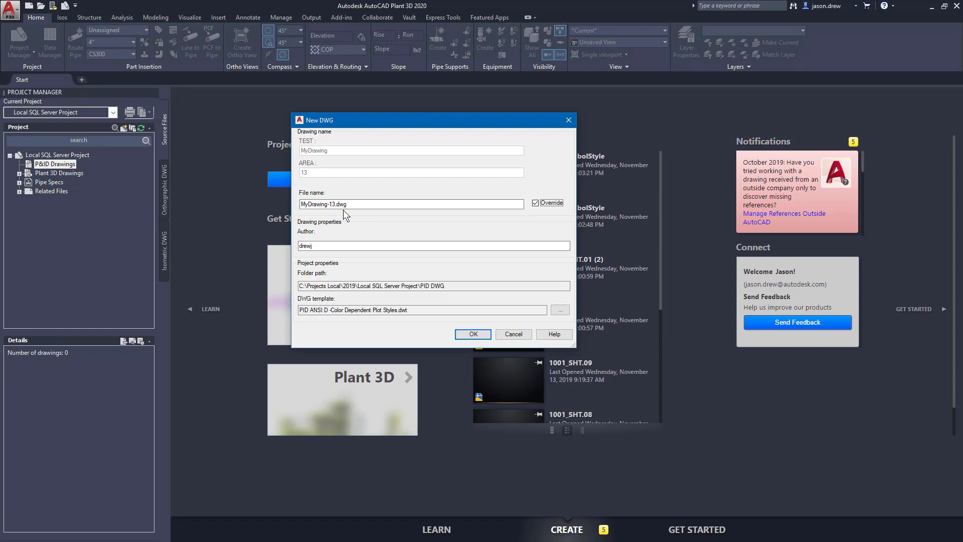
pyautogui.click(536, 203)
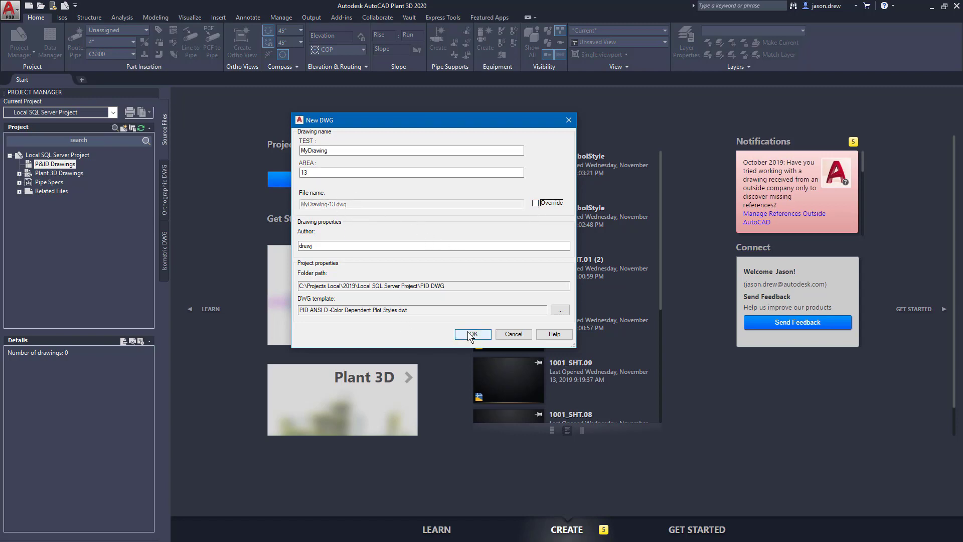
# - Create MyDrawing-13, then show the project Paths settings with the PID ANSI D template
pyautogui.click(472, 334)
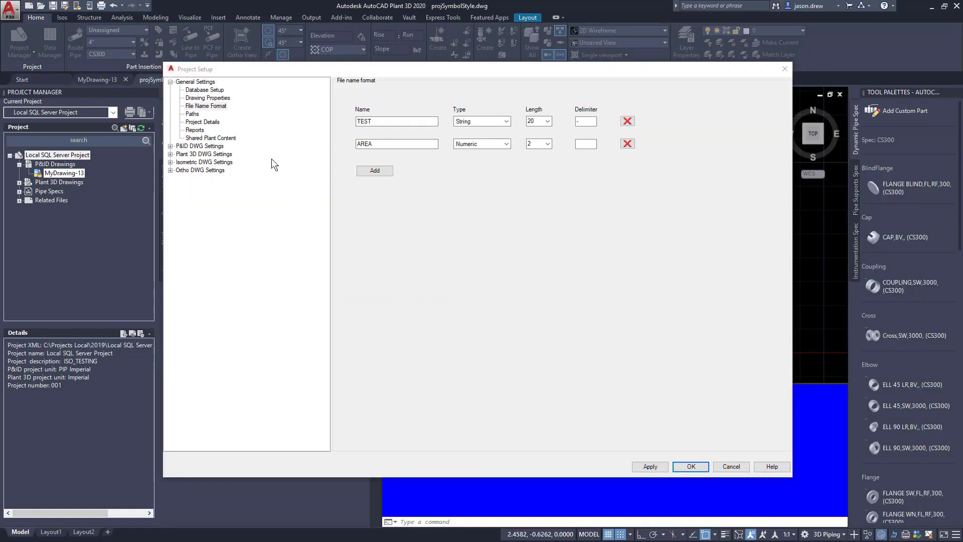
pyautogui.click(192, 113)
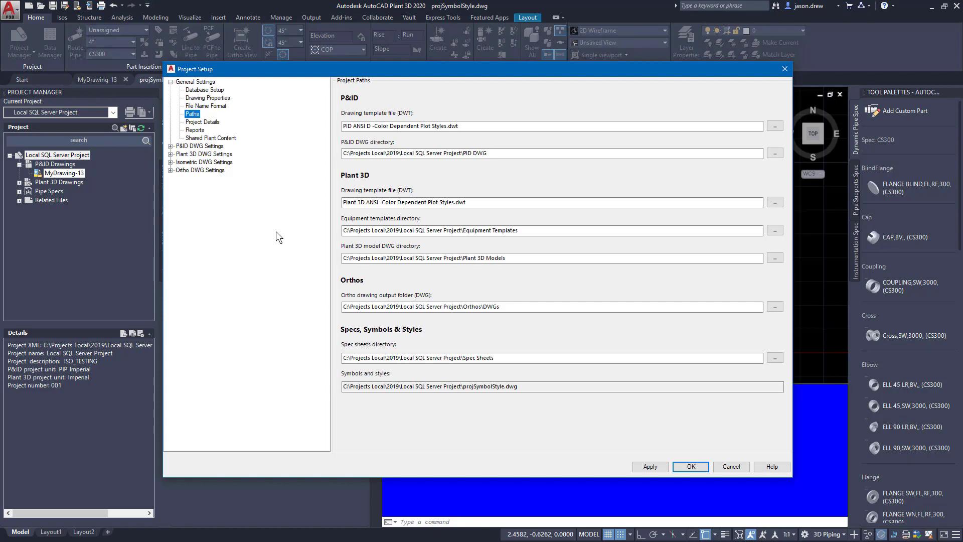
pyautogui.moveTo(293, 163)
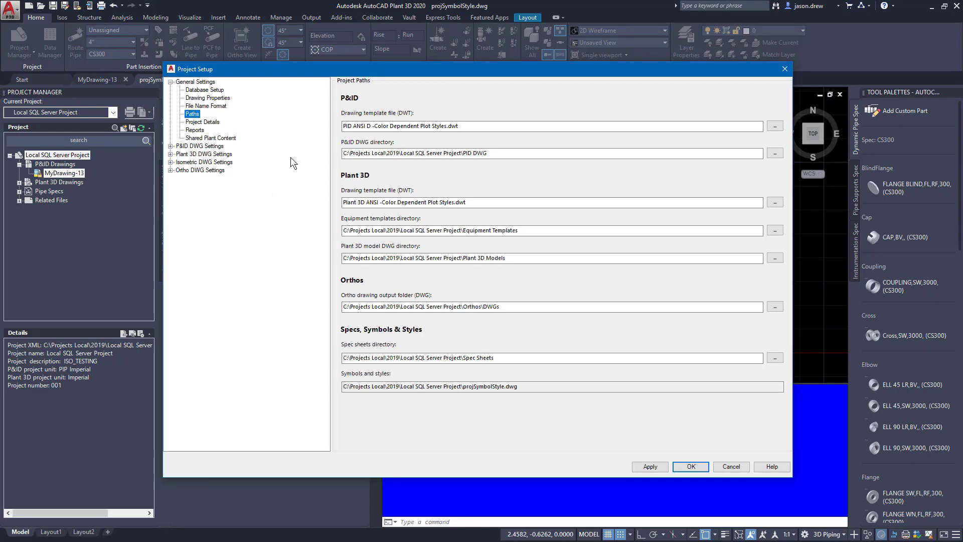
pyautogui.moveTo(321, 159)
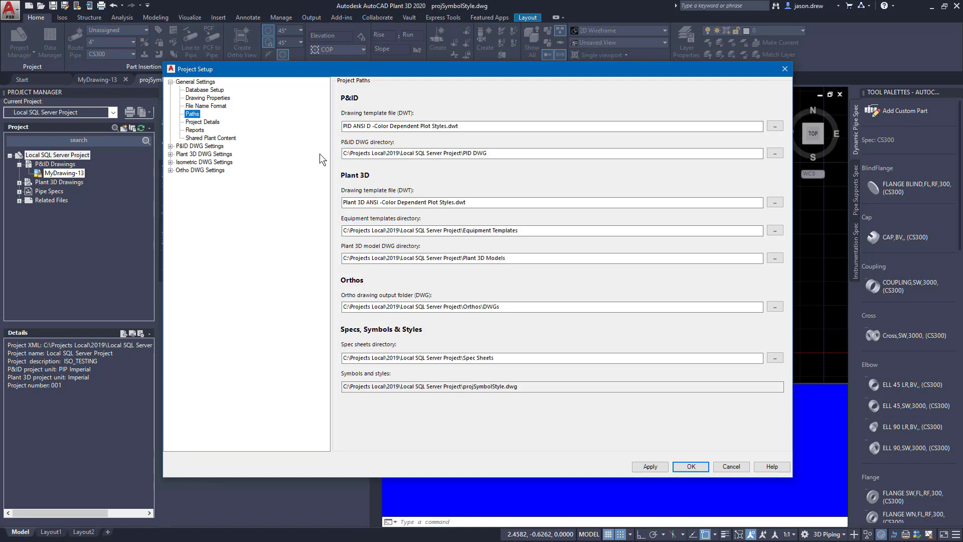
pyautogui.moveTo(317, 309)
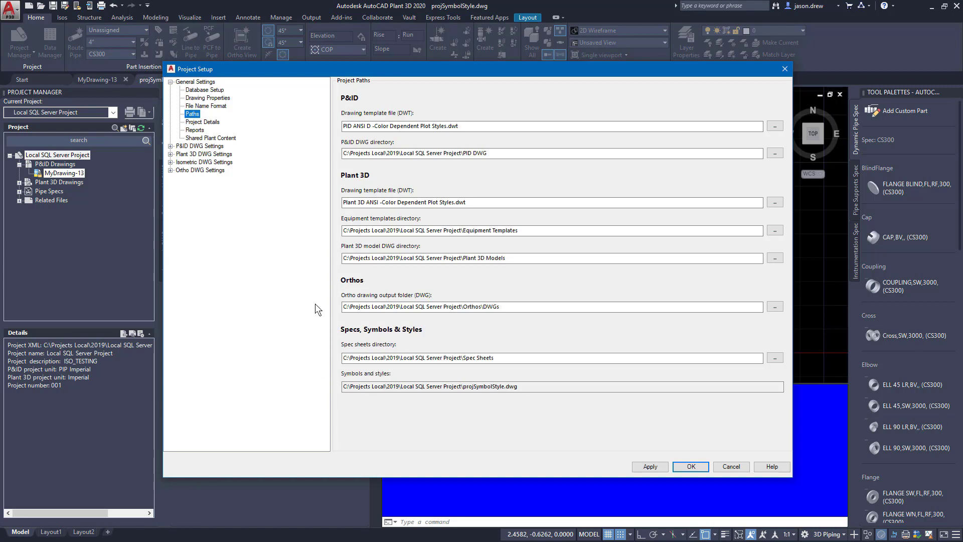
pyautogui.moveTo(311, 237)
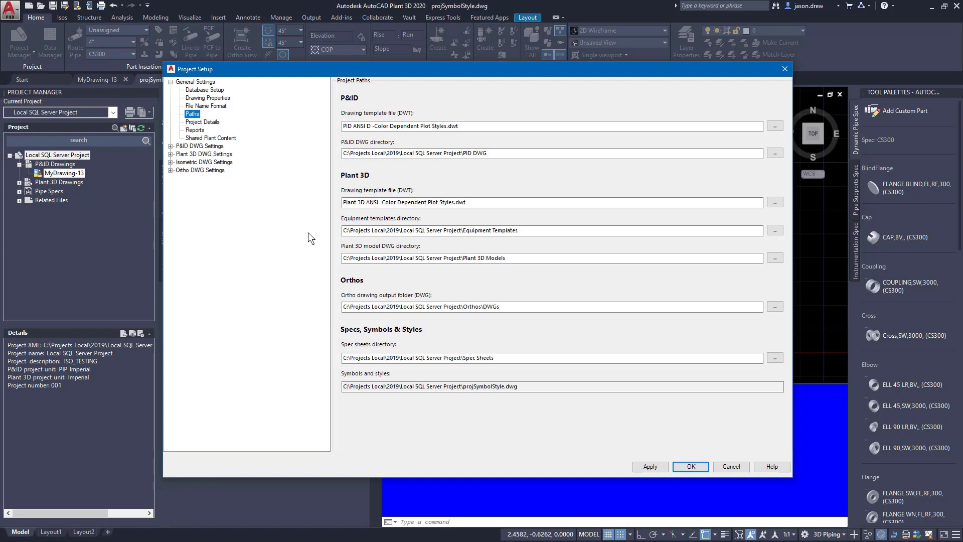
pyautogui.moveTo(319, 291)
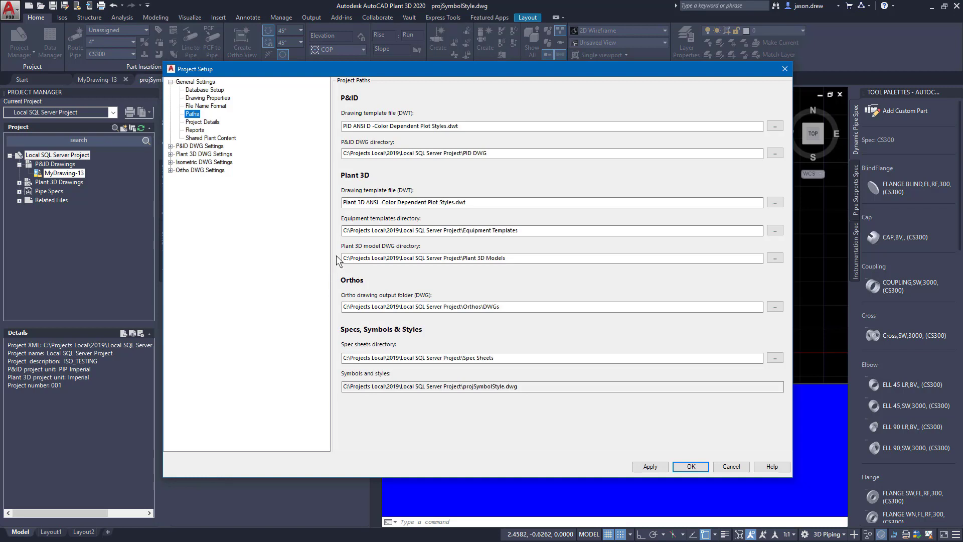
pyautogui.moveTo(317, 245)
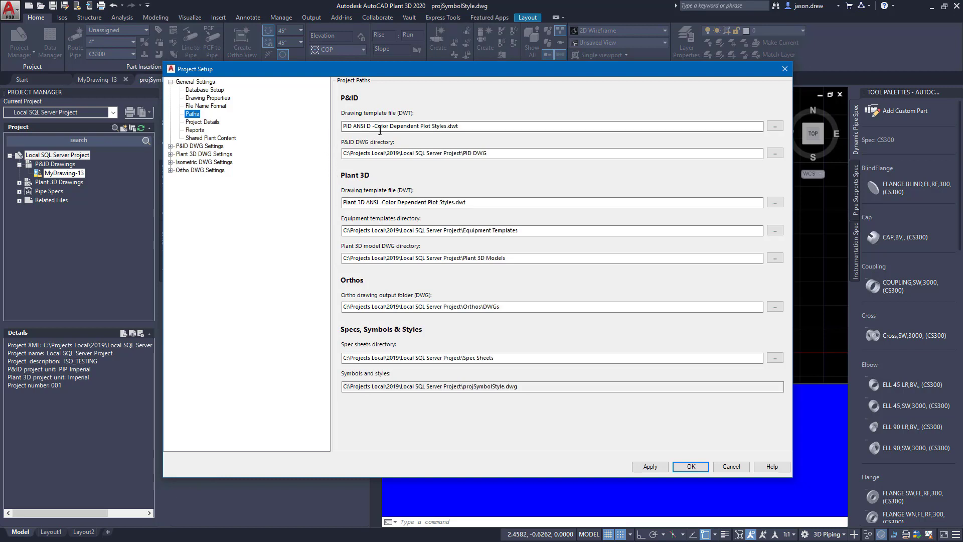
pyautogui.click(481, 127)
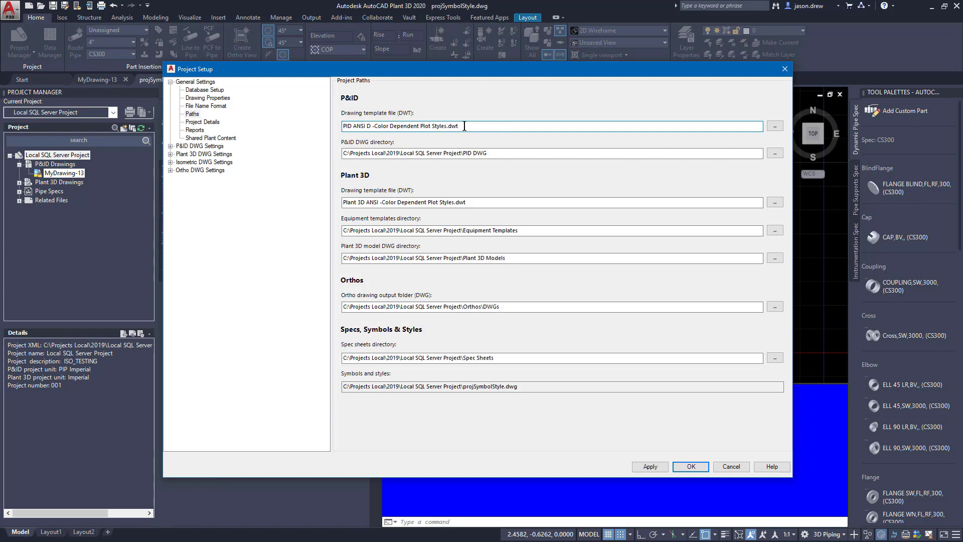
pyautogui.moveTo(408, 191)
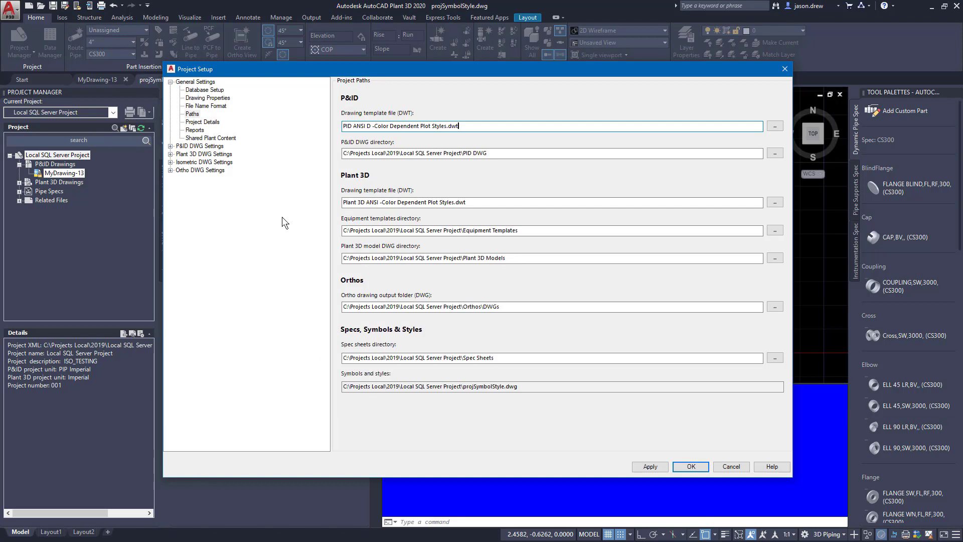
# - Show Project Details and inspect the related files directory path
pyautogui.click(203, 121)
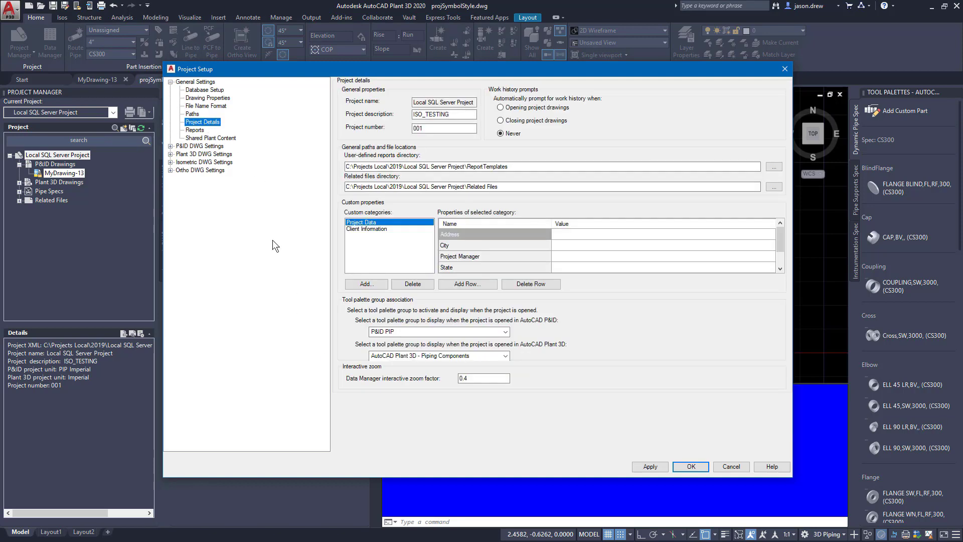
pyautogui.moveTo(294, 194)
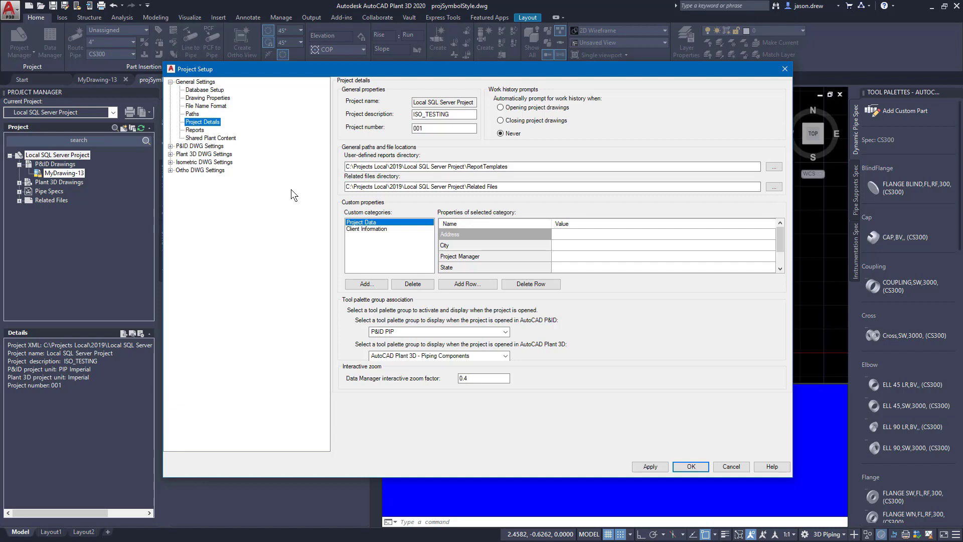
pyautogui.moveTo(272, 216)
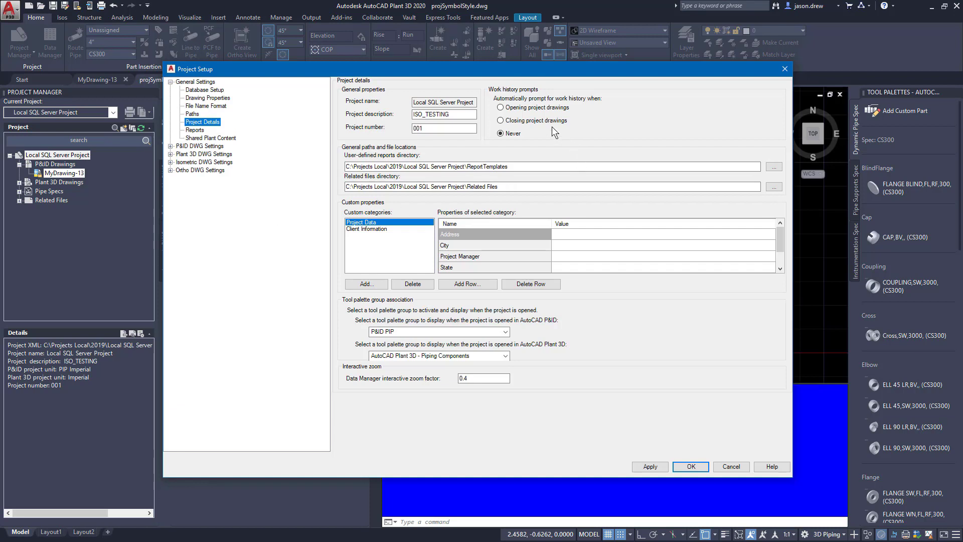
pyautogui.moveTo(543, 119)
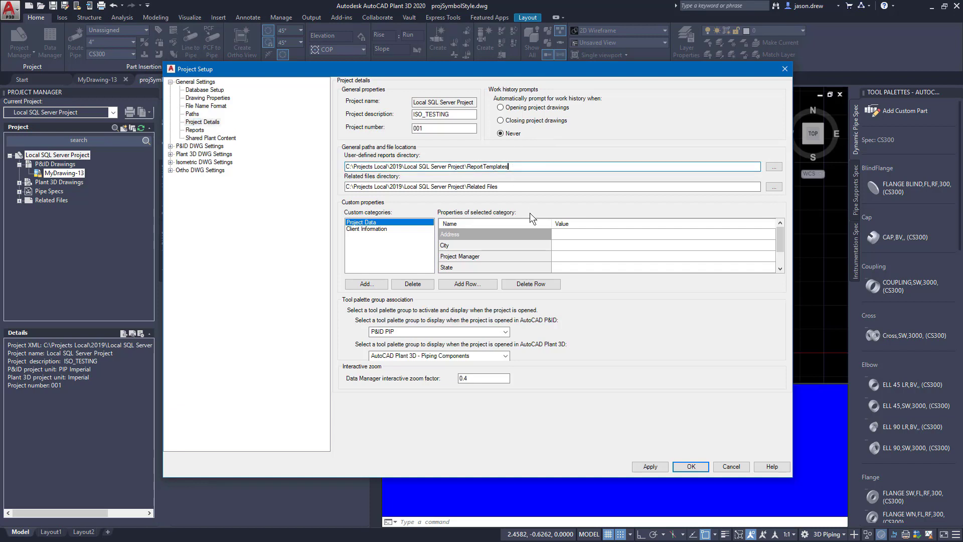
pyautogui.click(512, 187)
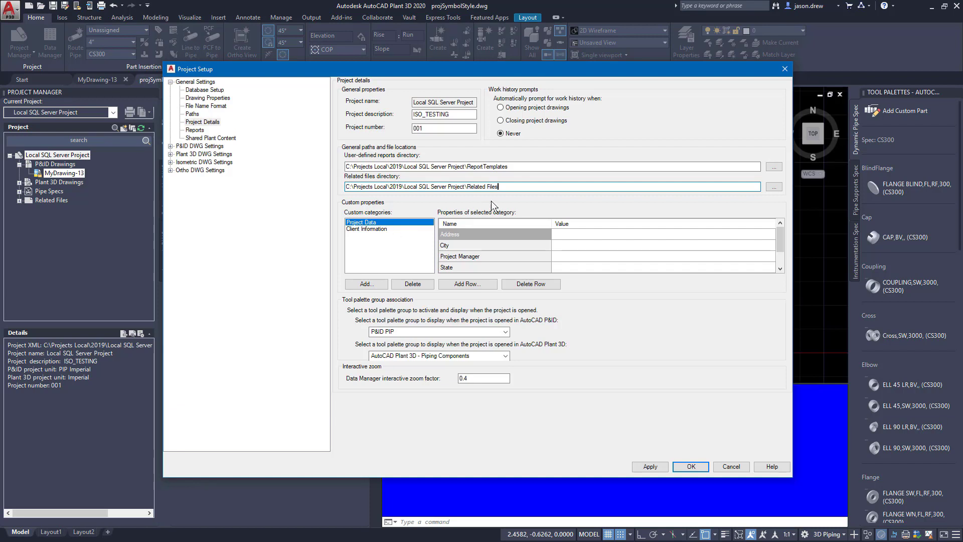
pyautogui.moveTo(323, 220)
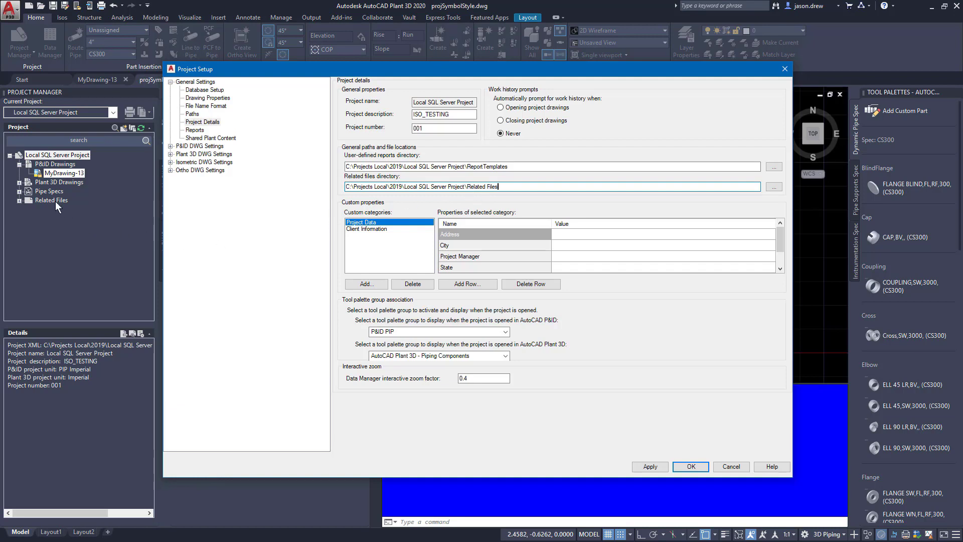
pyautogui.moveTo(327, 212)
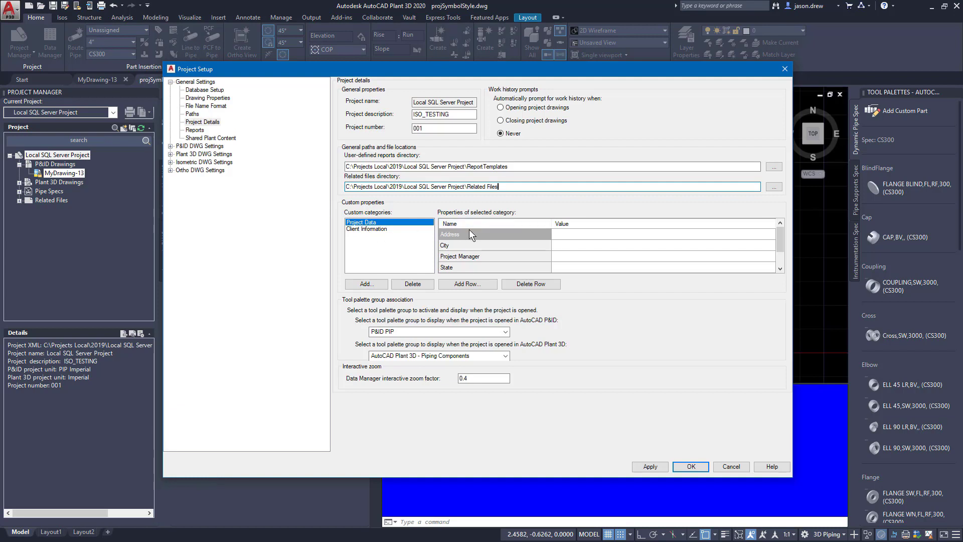
# - Add a custom project property category named Site Location
pyautogui.click(366, 283)
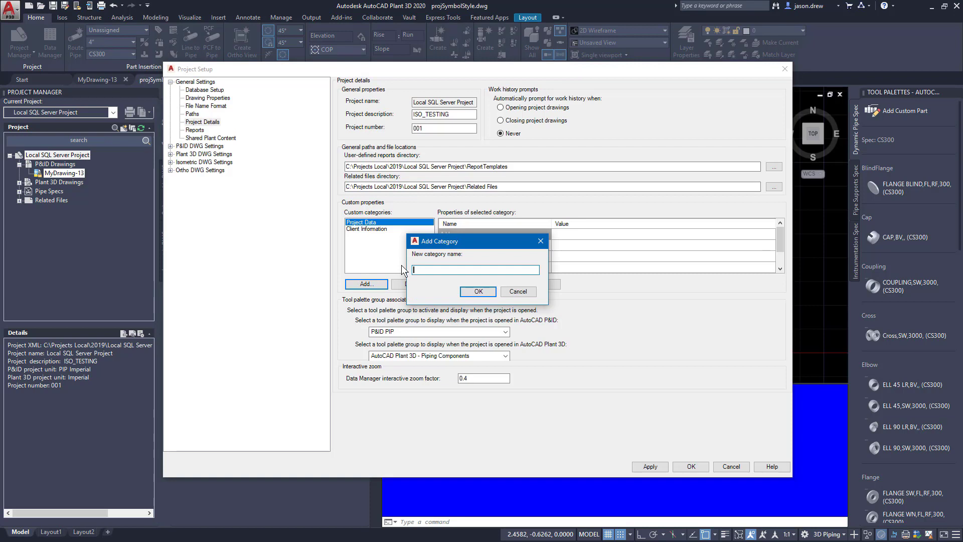
pyautogui.write('Loc')
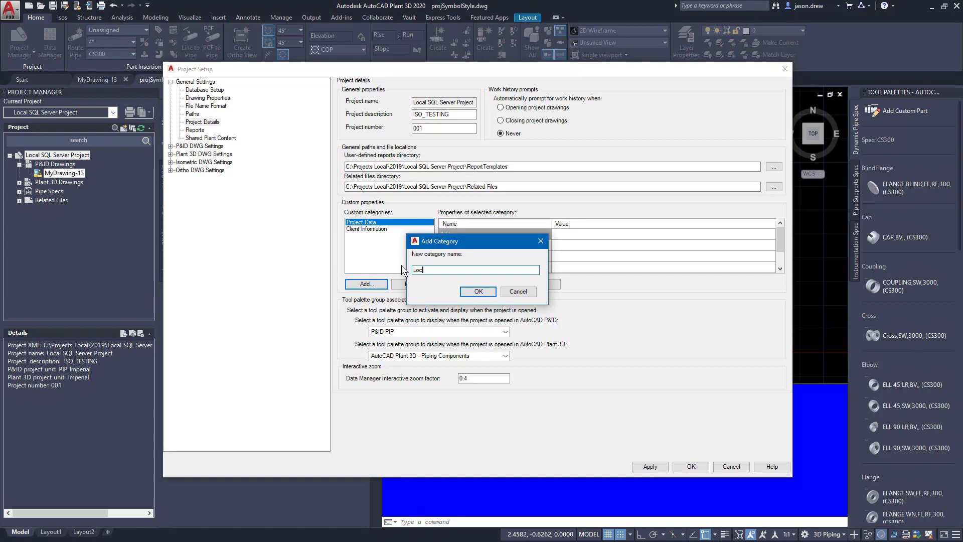
pyautogui.write('Site Location')
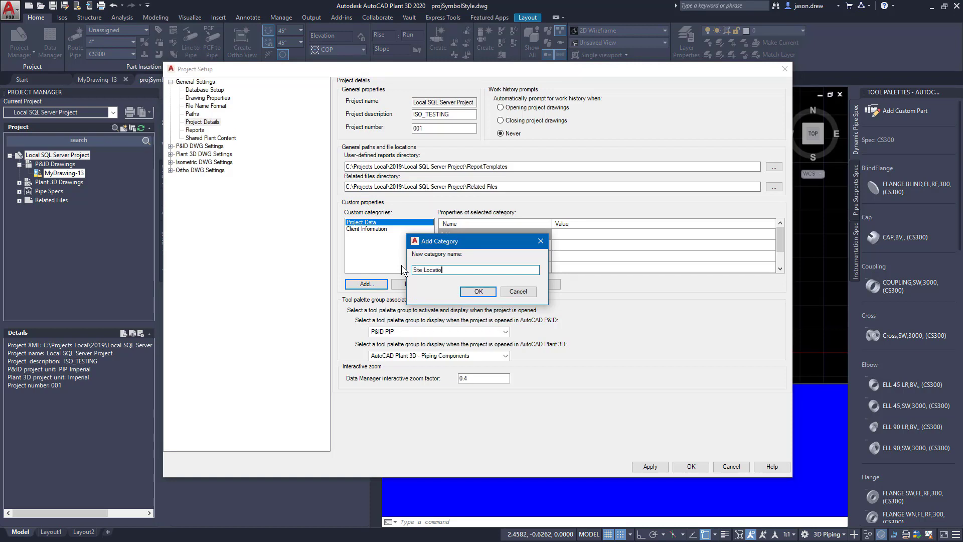
pyautogui.click(478, 291)
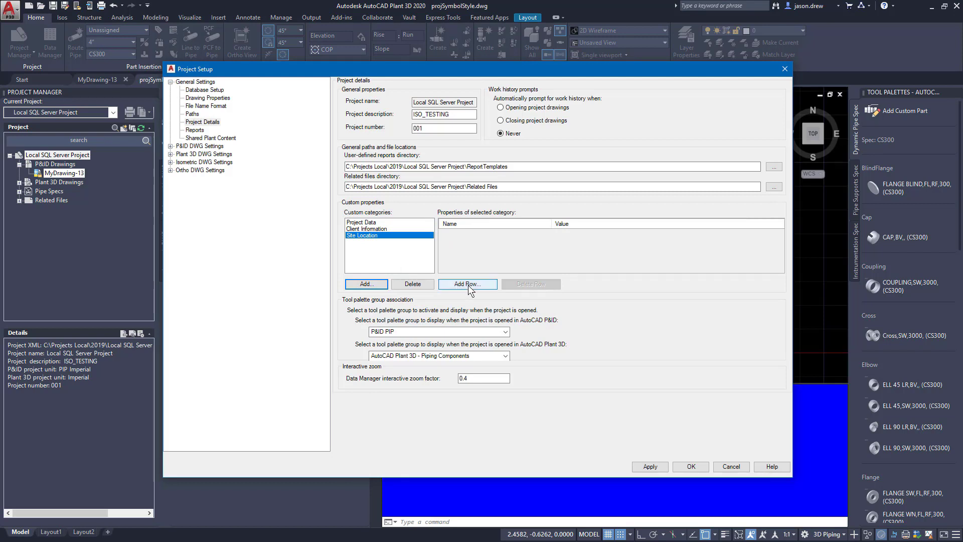
# - Add a Physical Address property row to the Site Location category
pyautogui.click(467, 284)
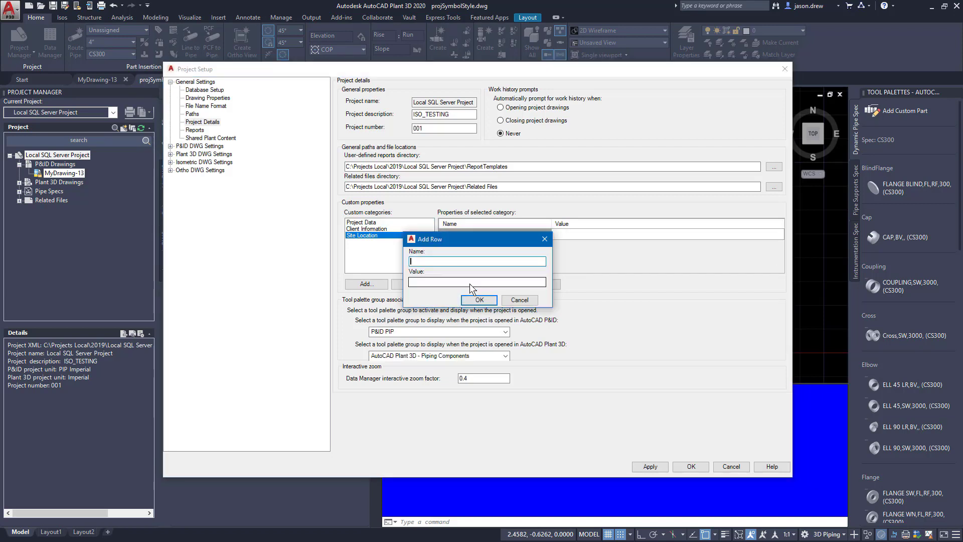
pyautogui.write('Adress')
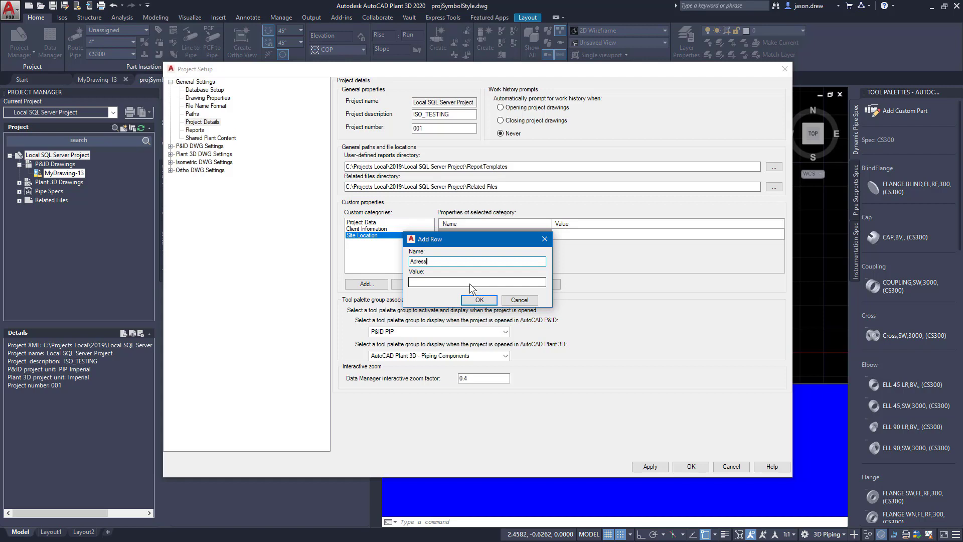
pyautogui.write('Physical Ad')
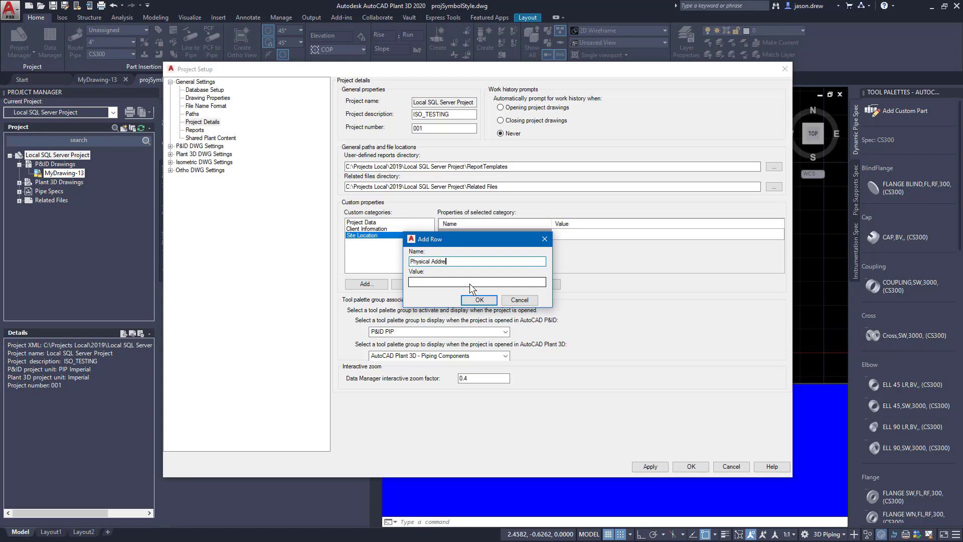
pyautogui.click(480, 300)
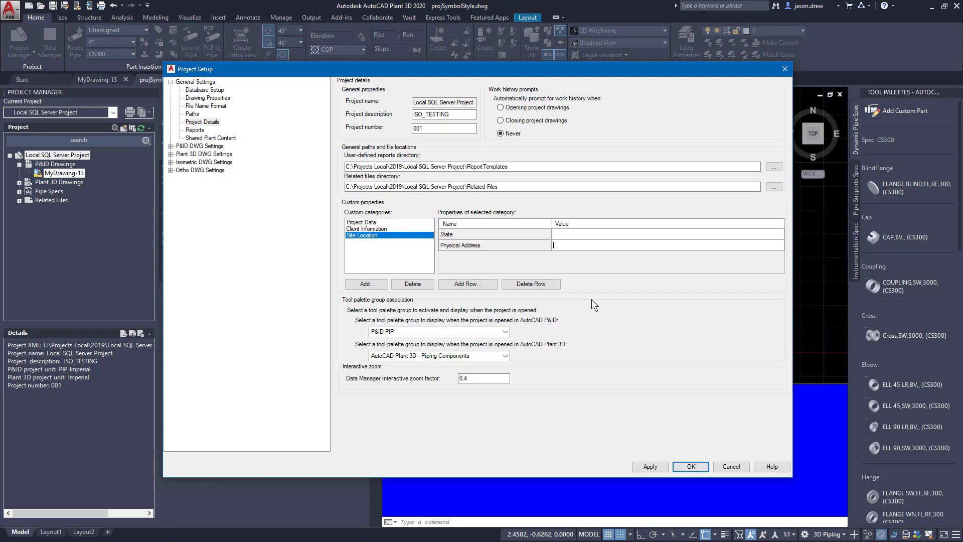
pyautogui.moveTo(544, 357)
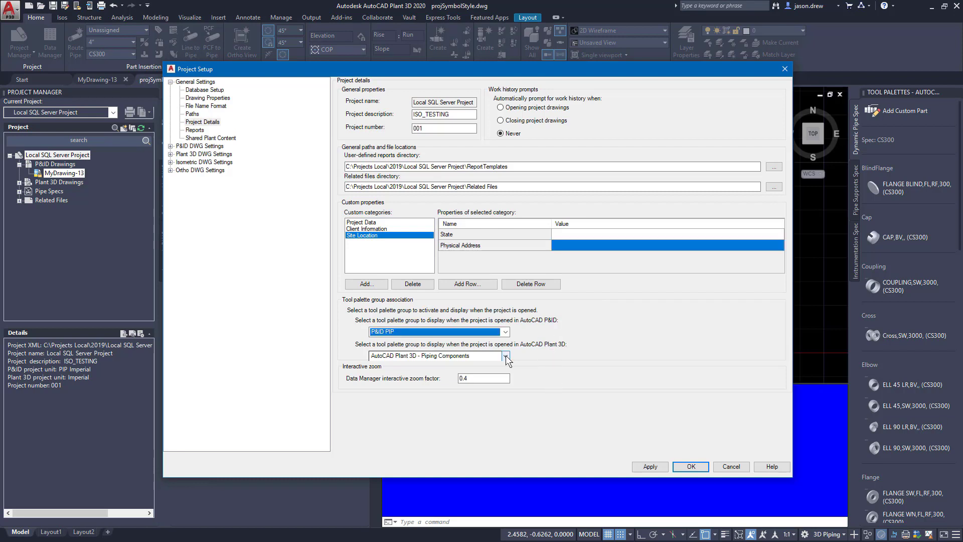
pyautogui.moveTo(562, 365)
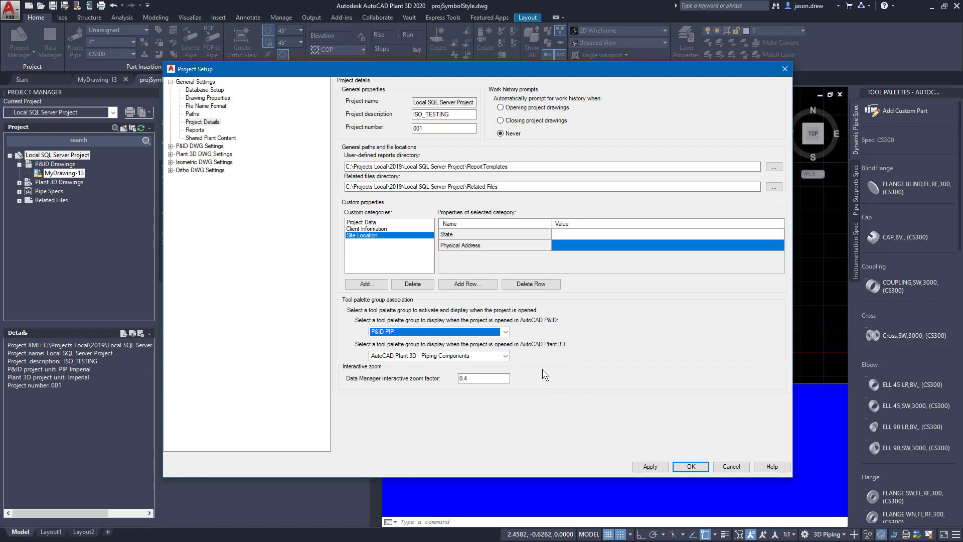
pyautogui.moveTo(521, 332)
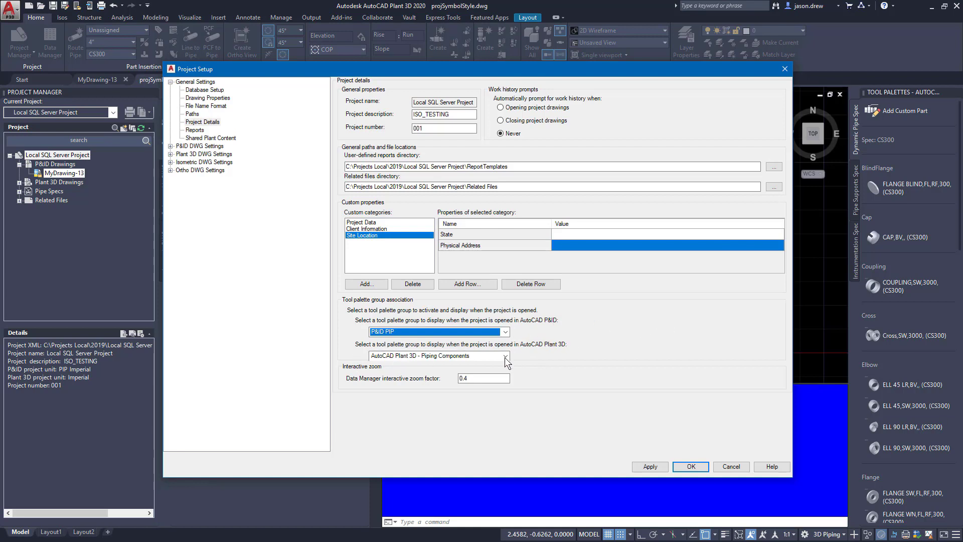
# - Keep Piping Components as the Plant 3D palette group and set the Data Manager zoom factor to 0.4
pyautogui.click(505, 355)
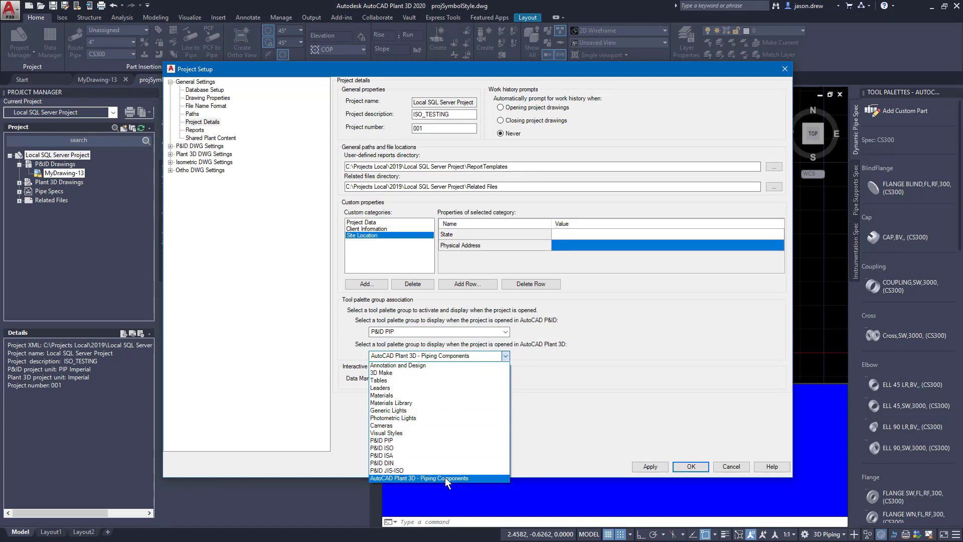
pyautogui.click(439, 478)
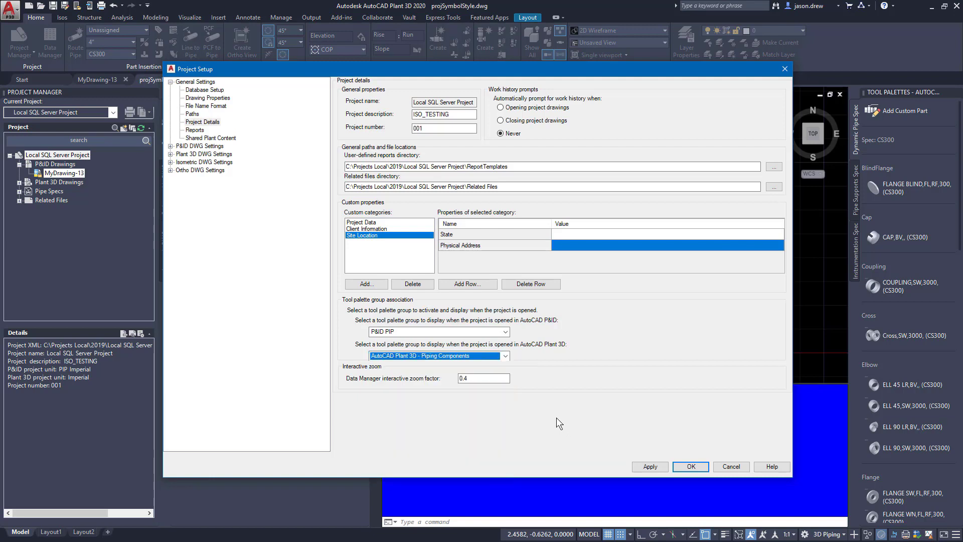
pyautogui.click(482, 377)
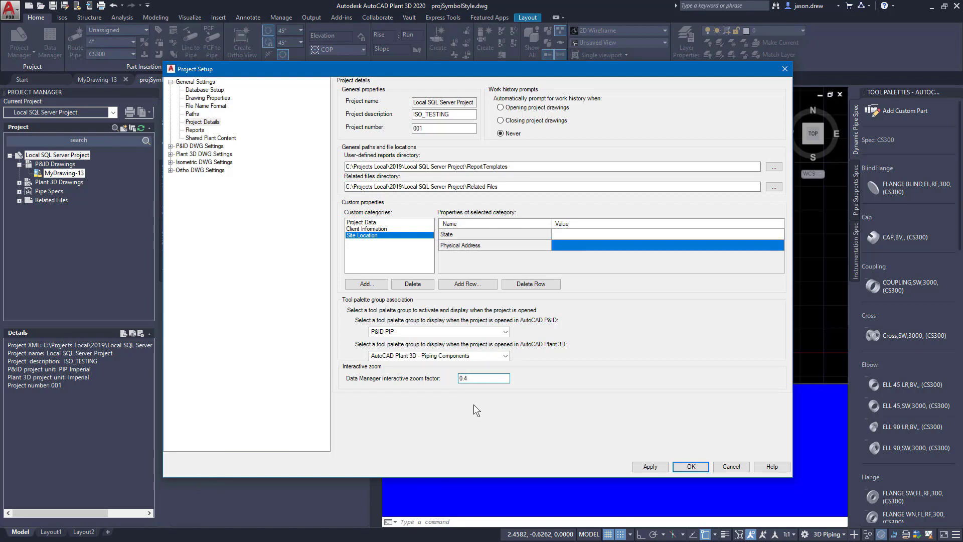
pyautogui.click(482, 377)
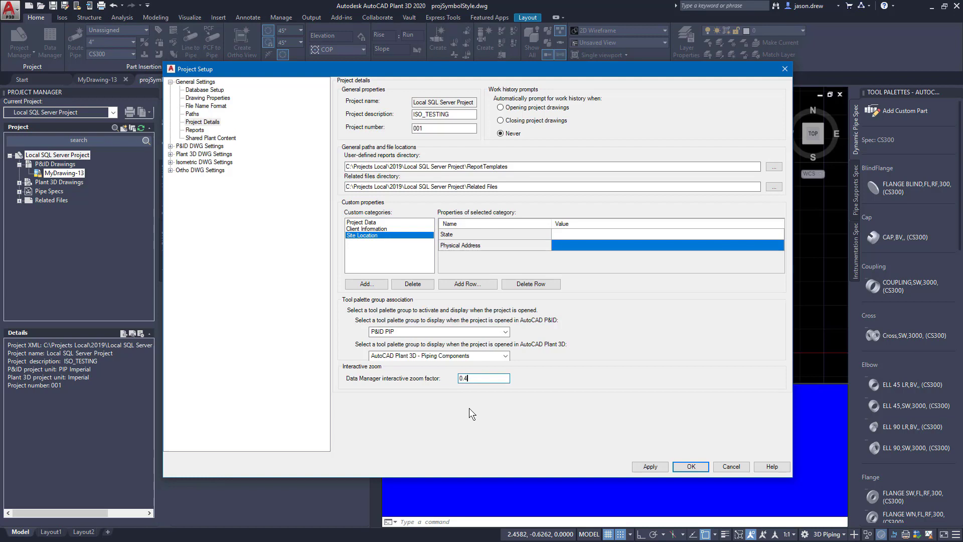
pyautogui.moveTo(473, 402)
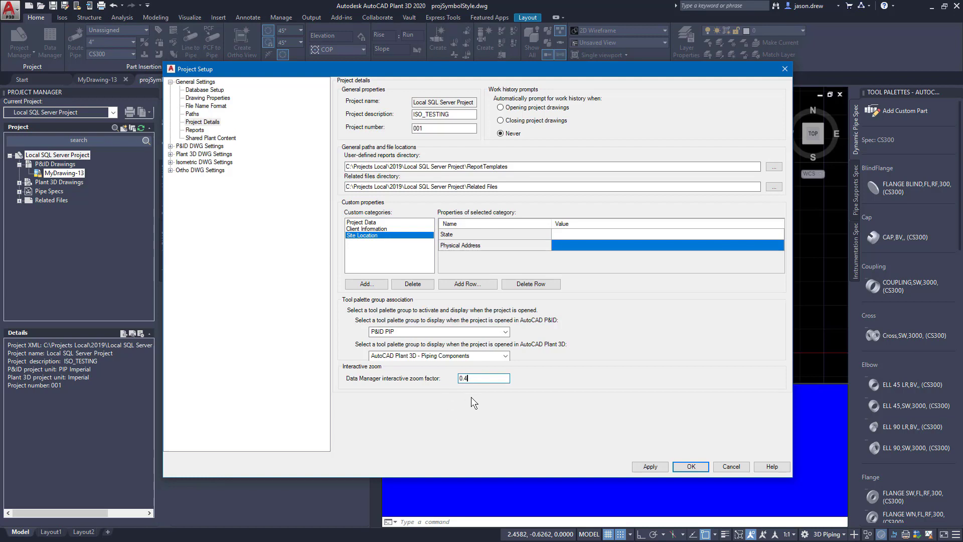
pyautogui.moveTo(505, 415)
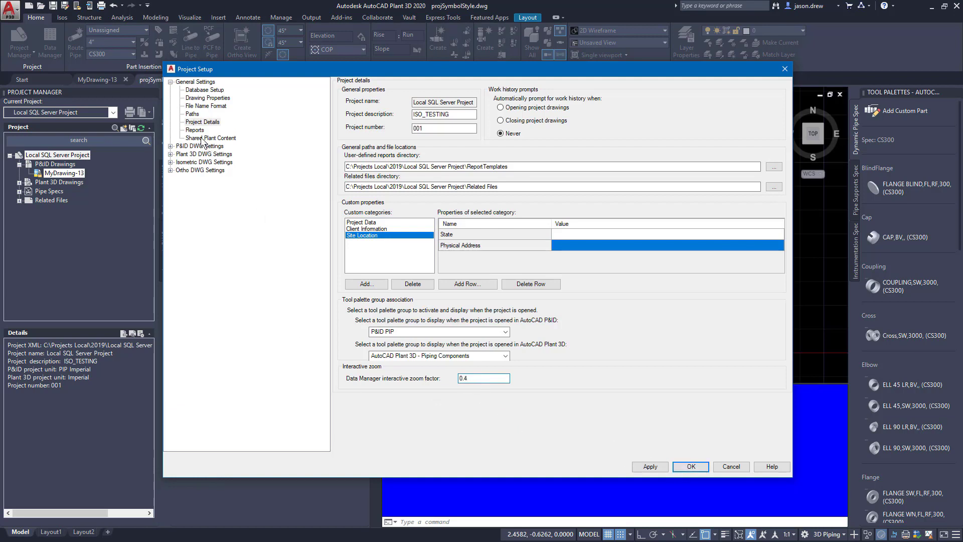
# - Show the Reports settings and select Valve List to preview its columns
pyautogui.click(194, 130)
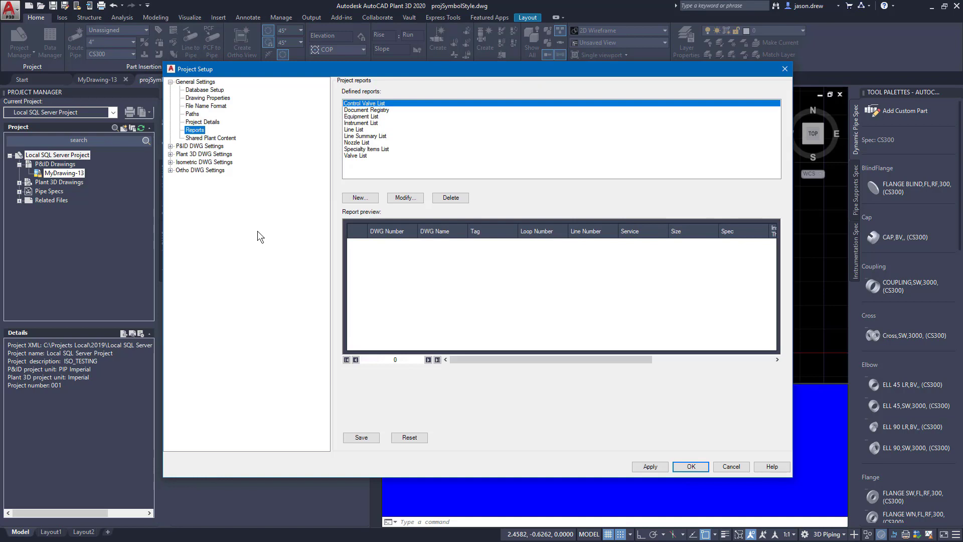
pyautogui.moveTo(307, 191)
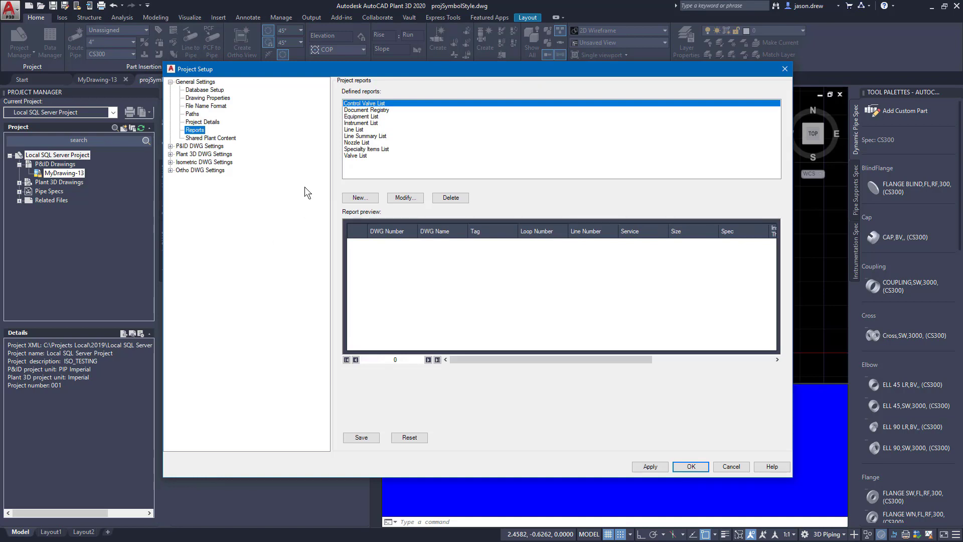
pyautogui.moveTo(317, 182)
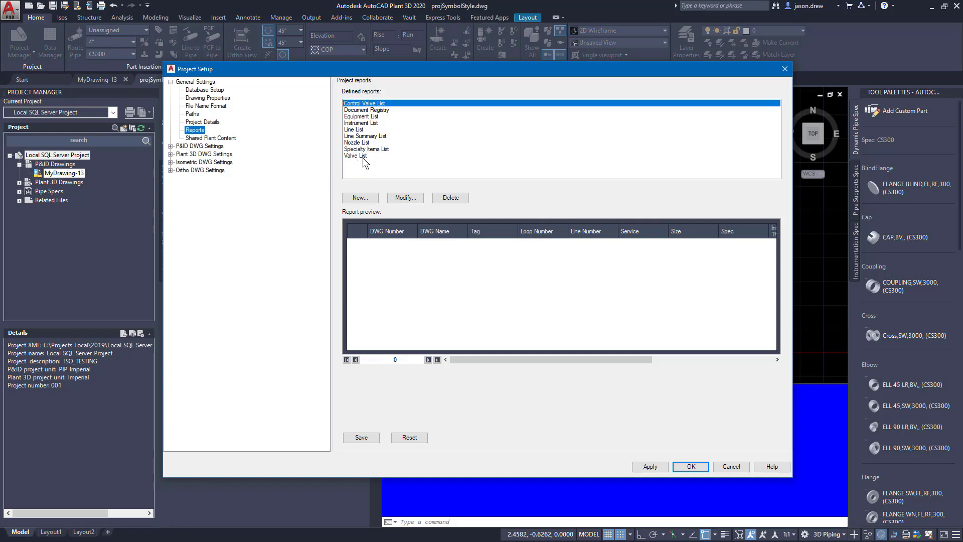
pyautogui.click(355, 156)
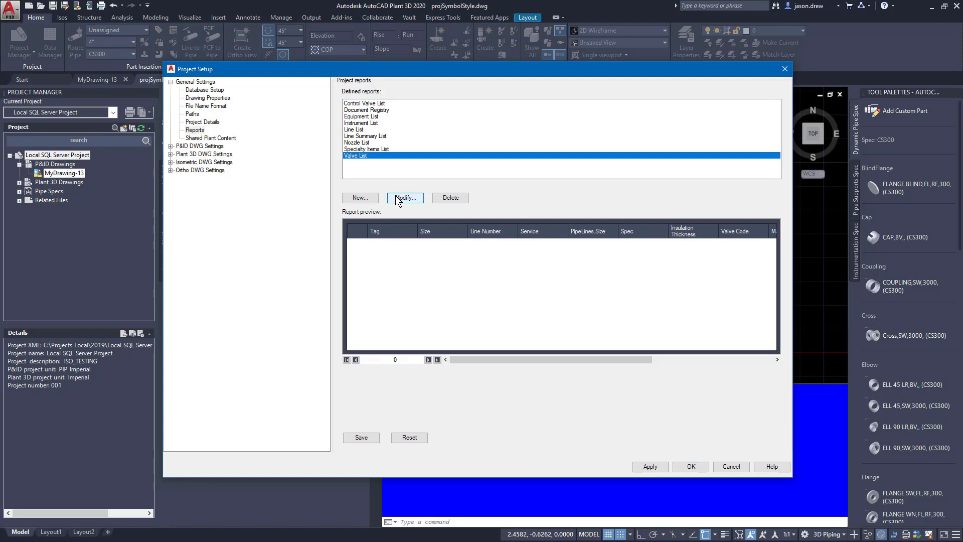
# - Move P&ID.Hand Valves.Tag down two positions in the Valve List column order and confirm
pyautogui.click(404, 197)
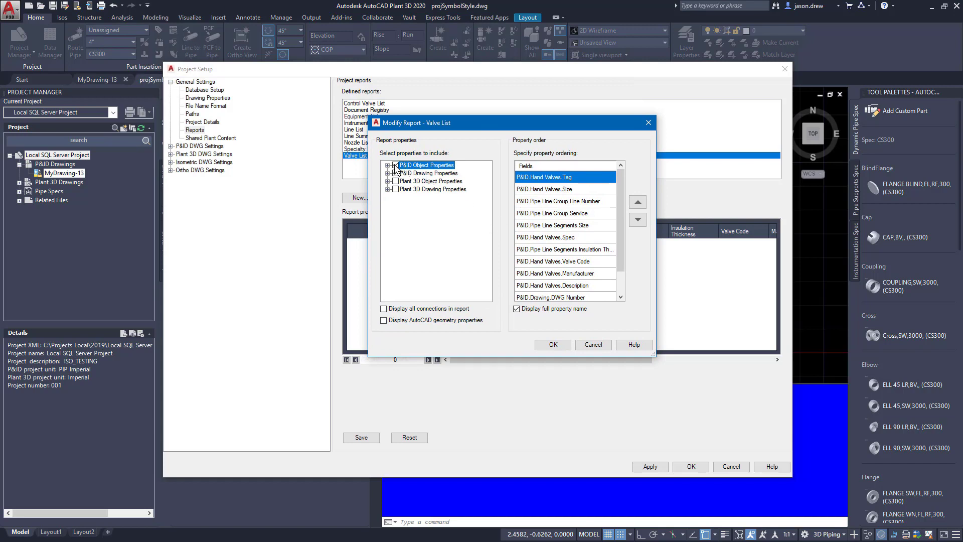
pyautogui.click(387, 165)
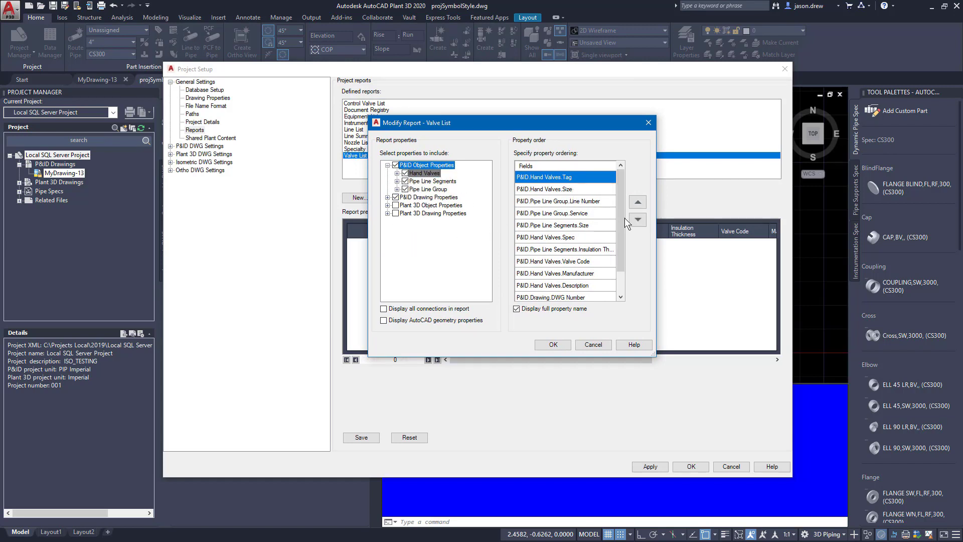
pyautogui.click(637, 220)
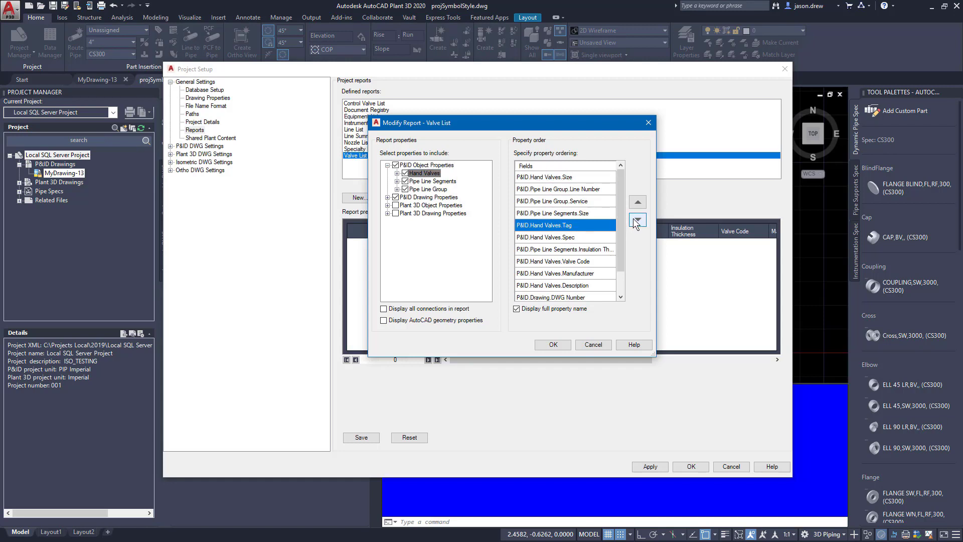
pyautogui.click(637, 218)
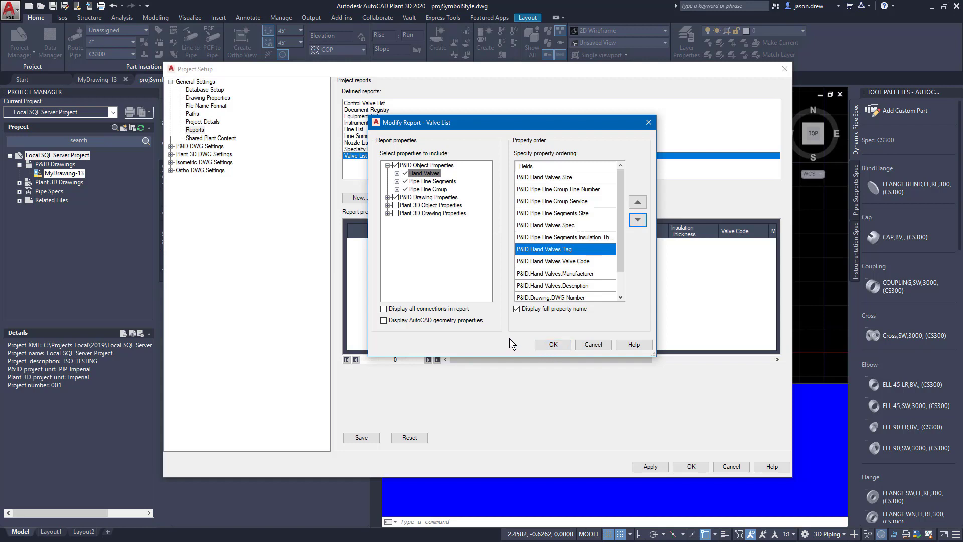
pyautogui.moveTo(515, 341)
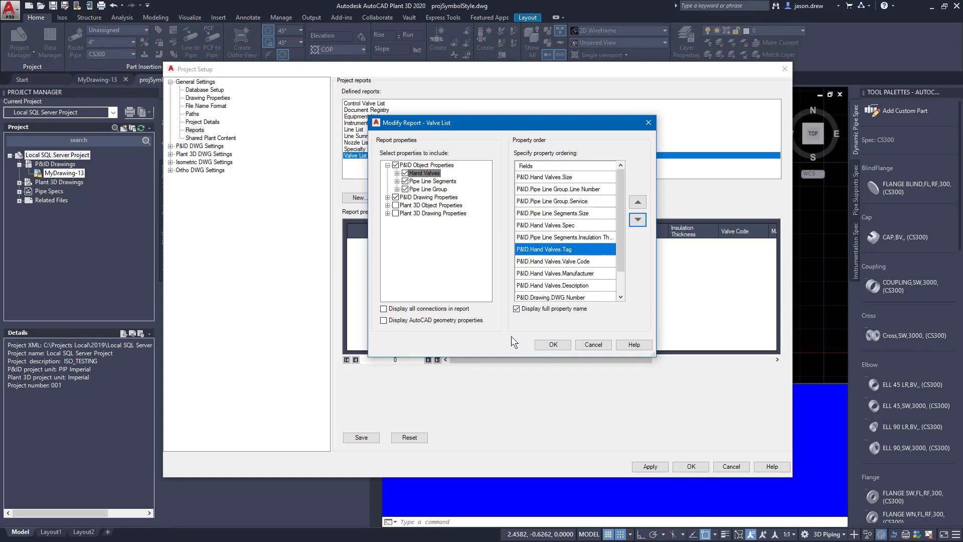
pyautogui.click(551, 345)
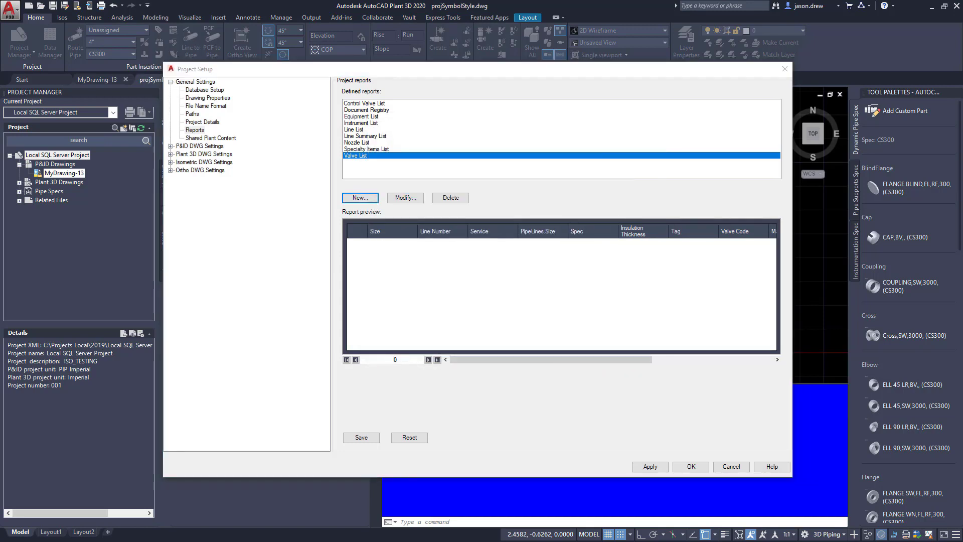
# - Start a new project report named 'Custom Valve Report' based on Valve List
pyautogui.click(359, 197)
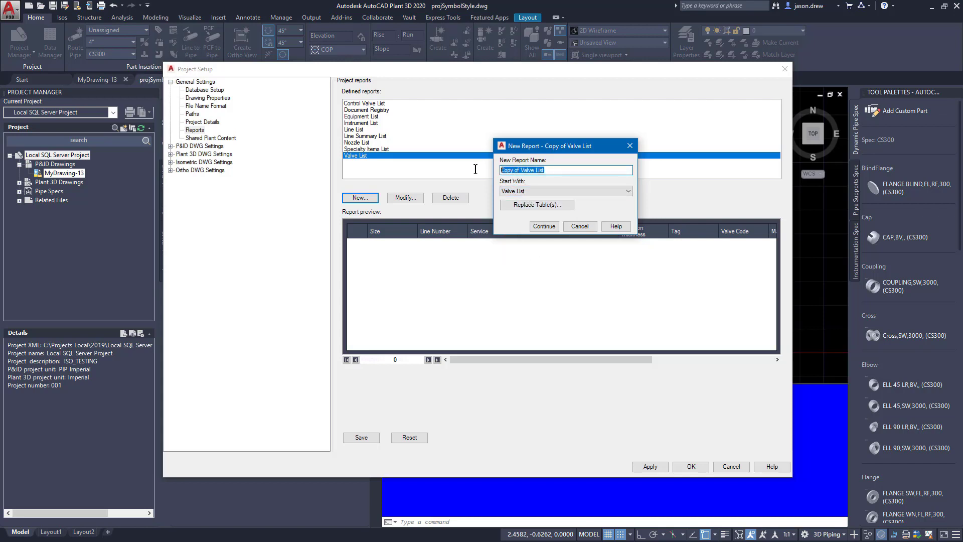
pyautogui.write('Custom')
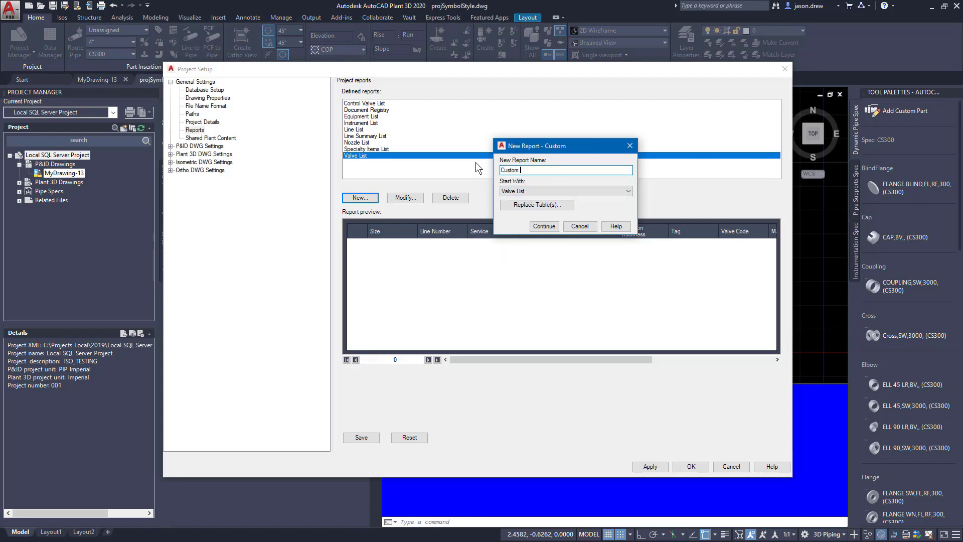
pyautogui.write('Valve Report')
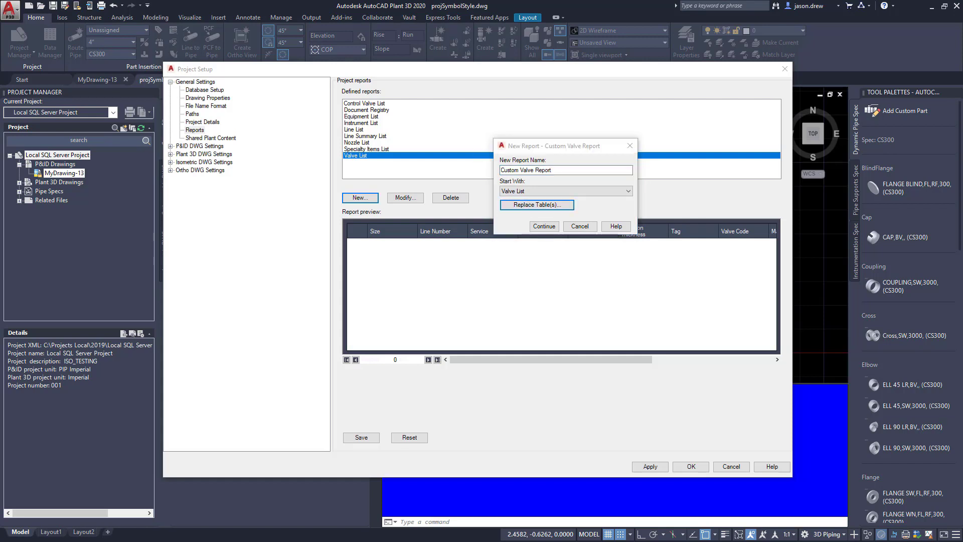
# - Replace the Hand Valves table with the chosen valve type and create the report
pyautogui.click(536, 204)
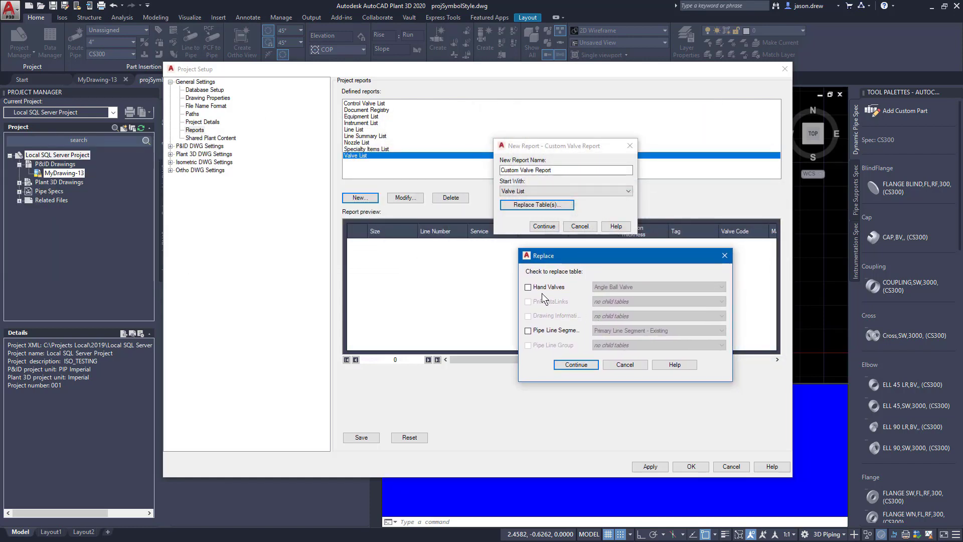
pyautogui.click(527, 287)
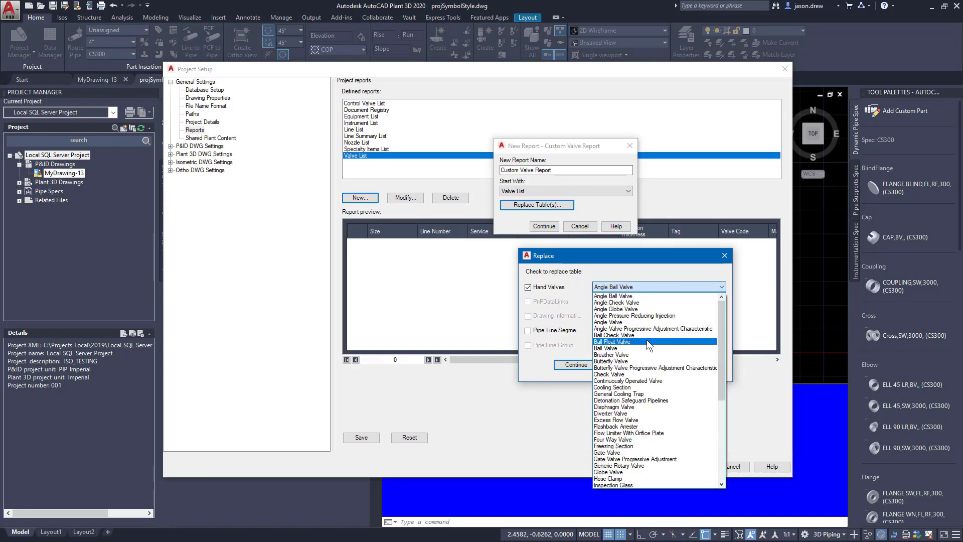
pyautogui.click(604, 348)
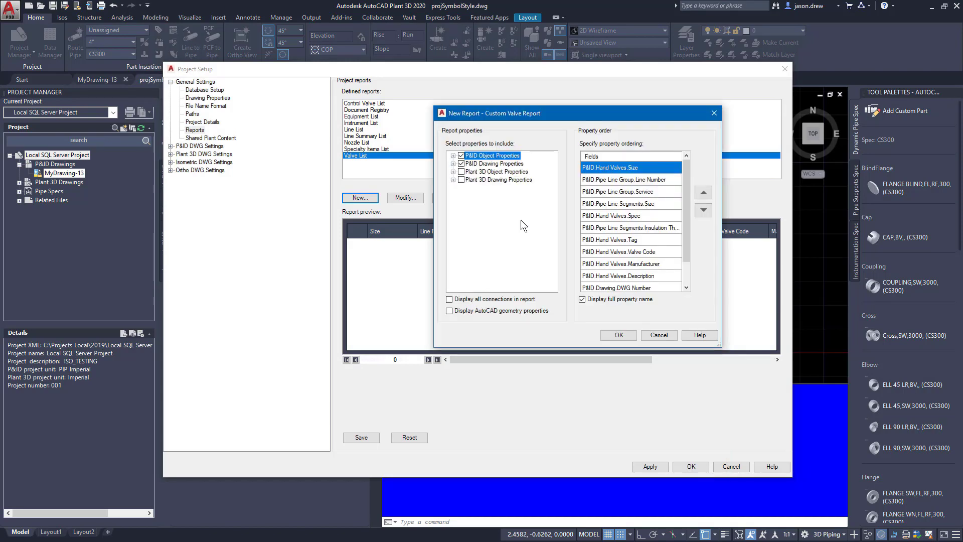
pyautogui.moveTo(491, 204)
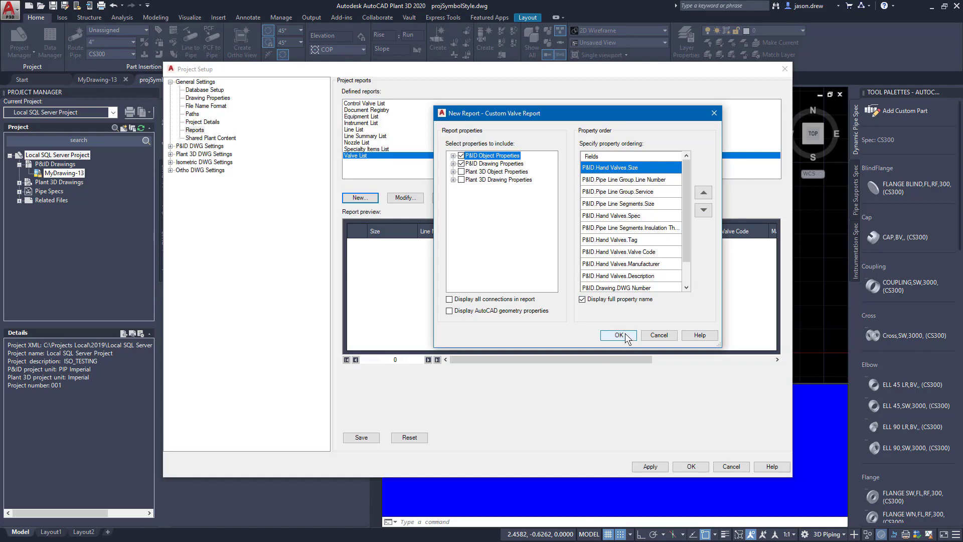
pyautogui.click(618, 335)
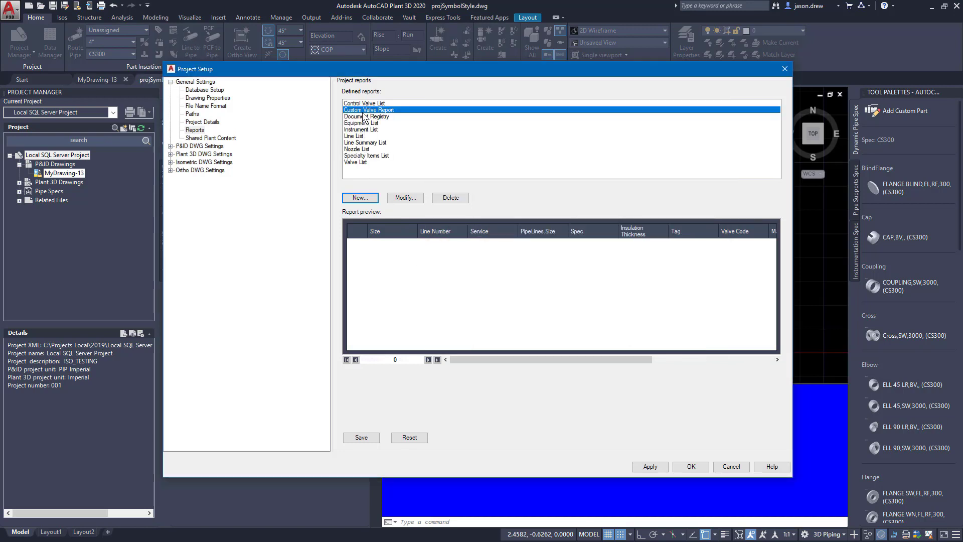
# - Show Shared Plant Content with the folder at C:\AutoCAD Plant 3D 2020 Content
pyautogui.click(210, 138)
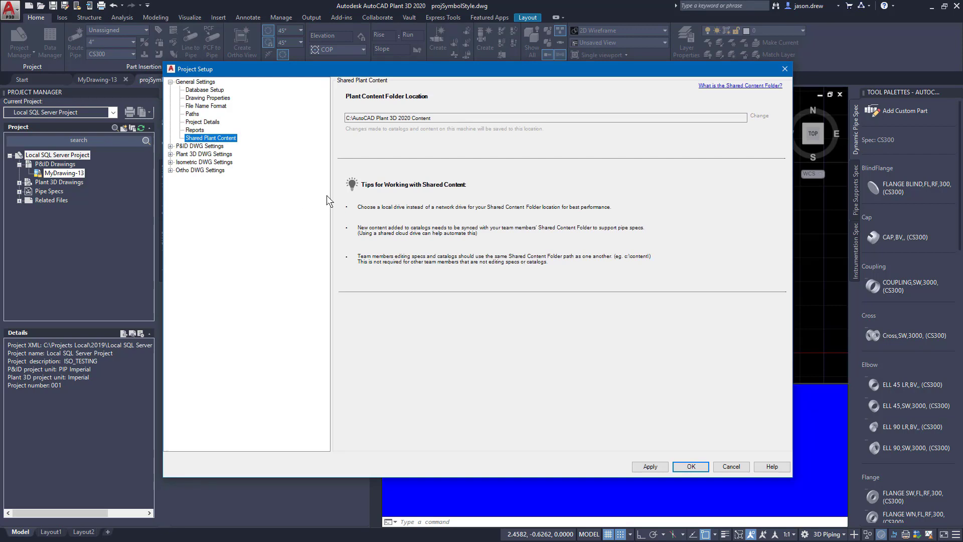
pyautogui.moveTo(313, 211)
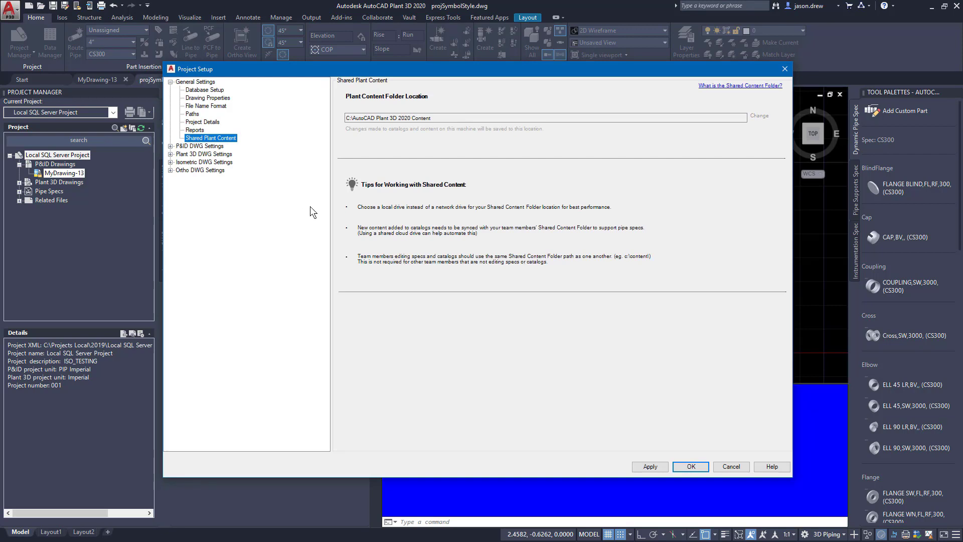
pyautogui.moveTo(632, 165)
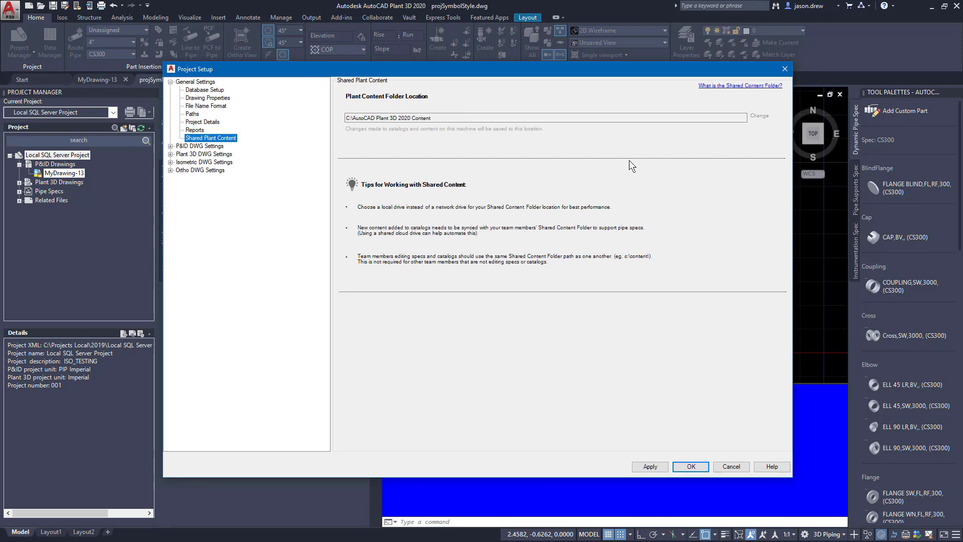
pyautogui.moveTo(576, 188)
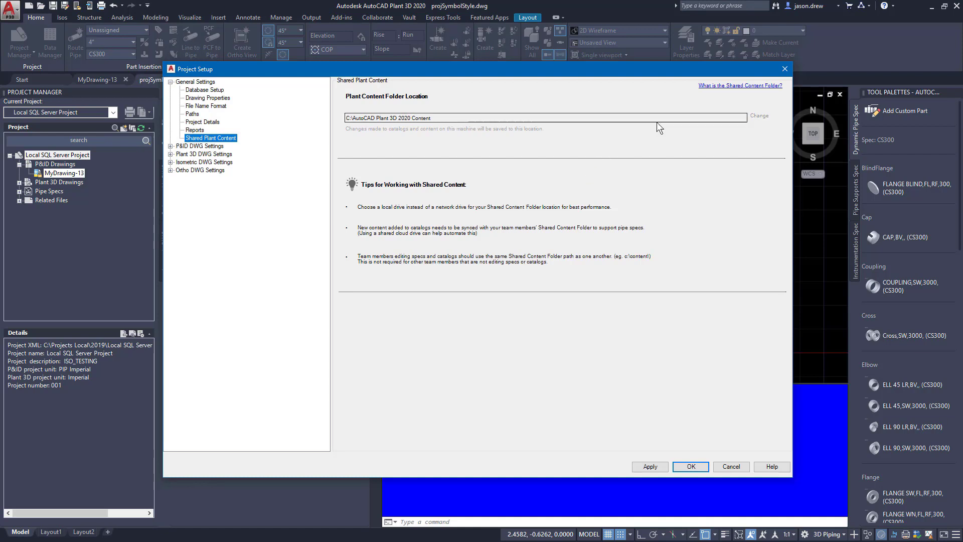
pyautogui.click(433, 119)
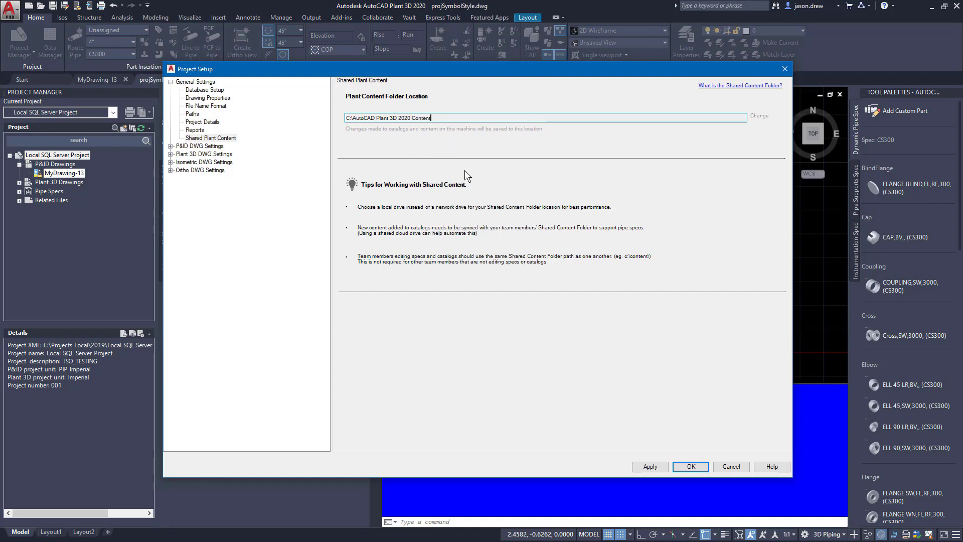
pyautogui.moveTo(717, 91)
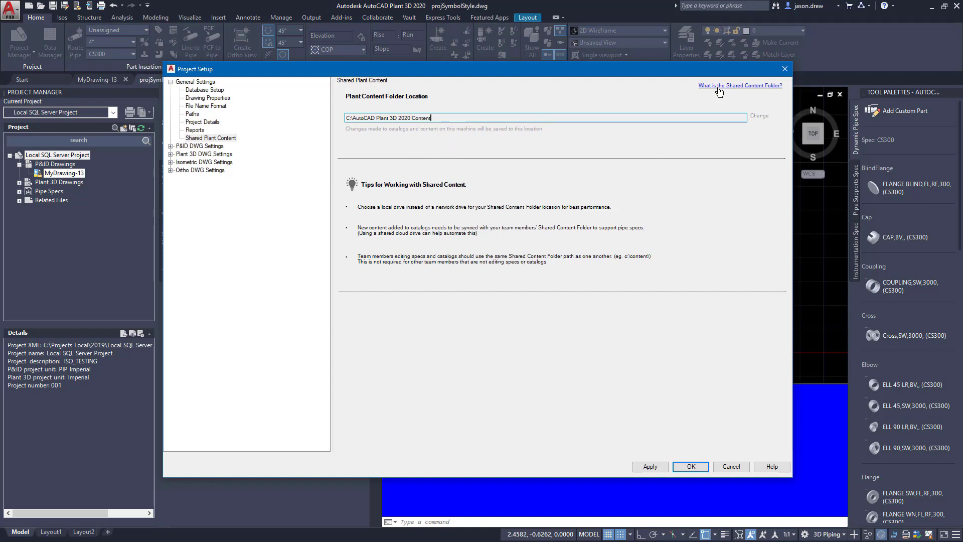